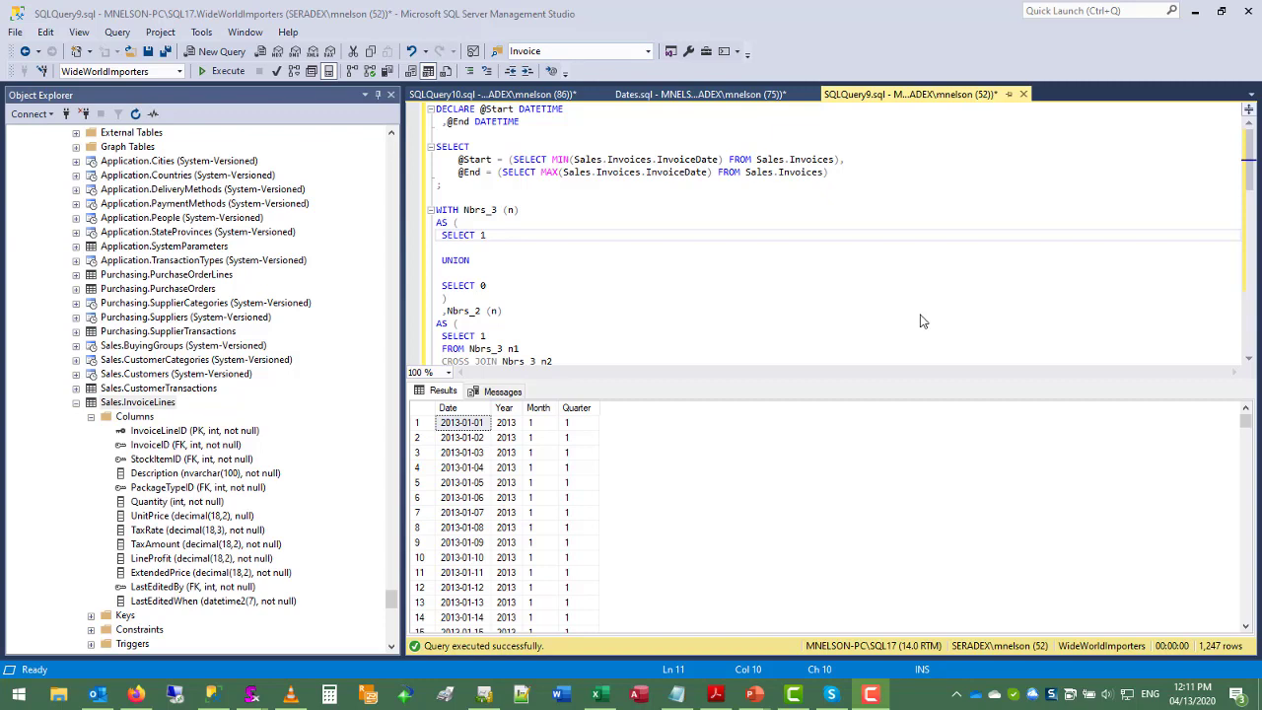
{"action": "mouse_move", "coordinate": [501, 118]}
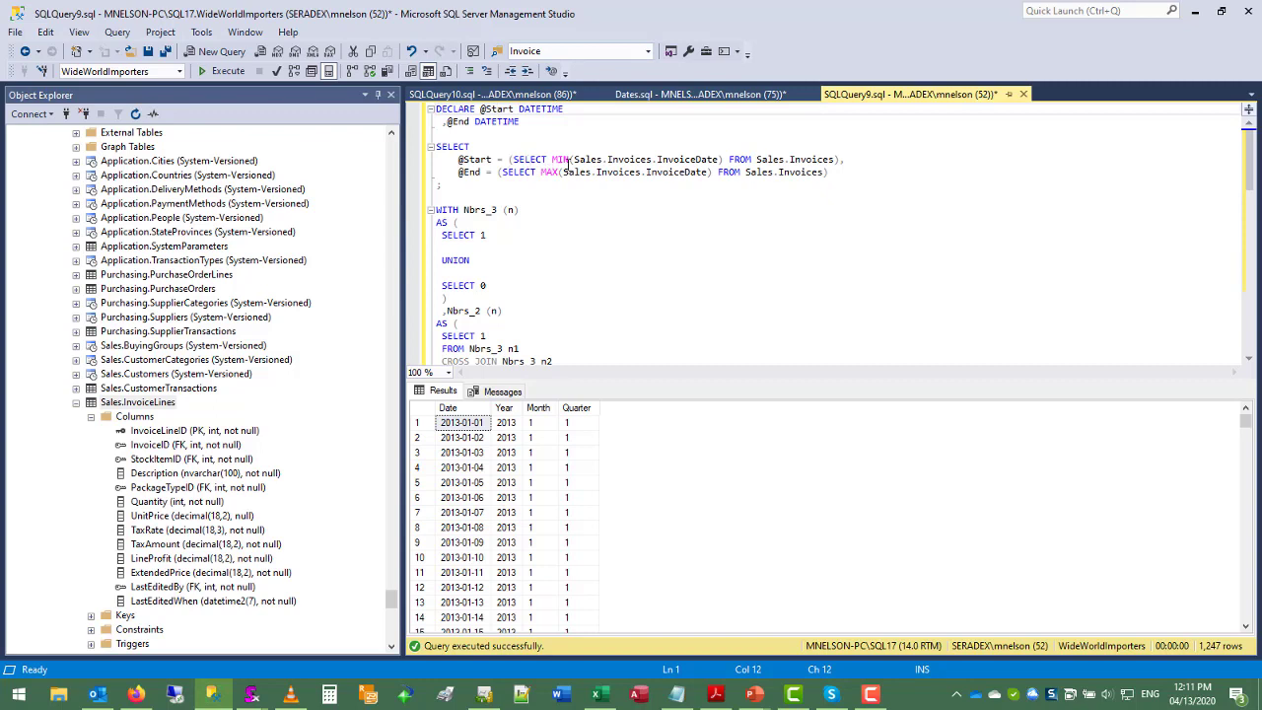
{"action": "mouse_move", "coordinate": [667, 155]}
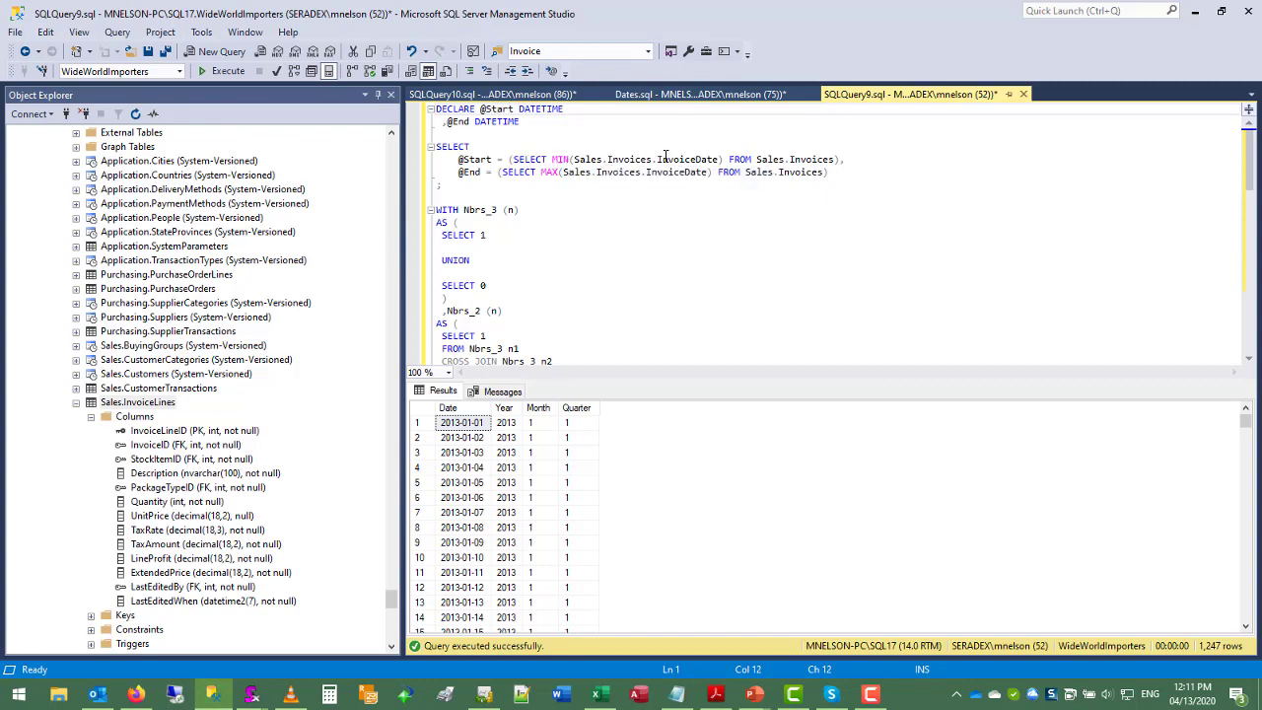
{"action": "mouse_move", "coordinate": [550, 190]}
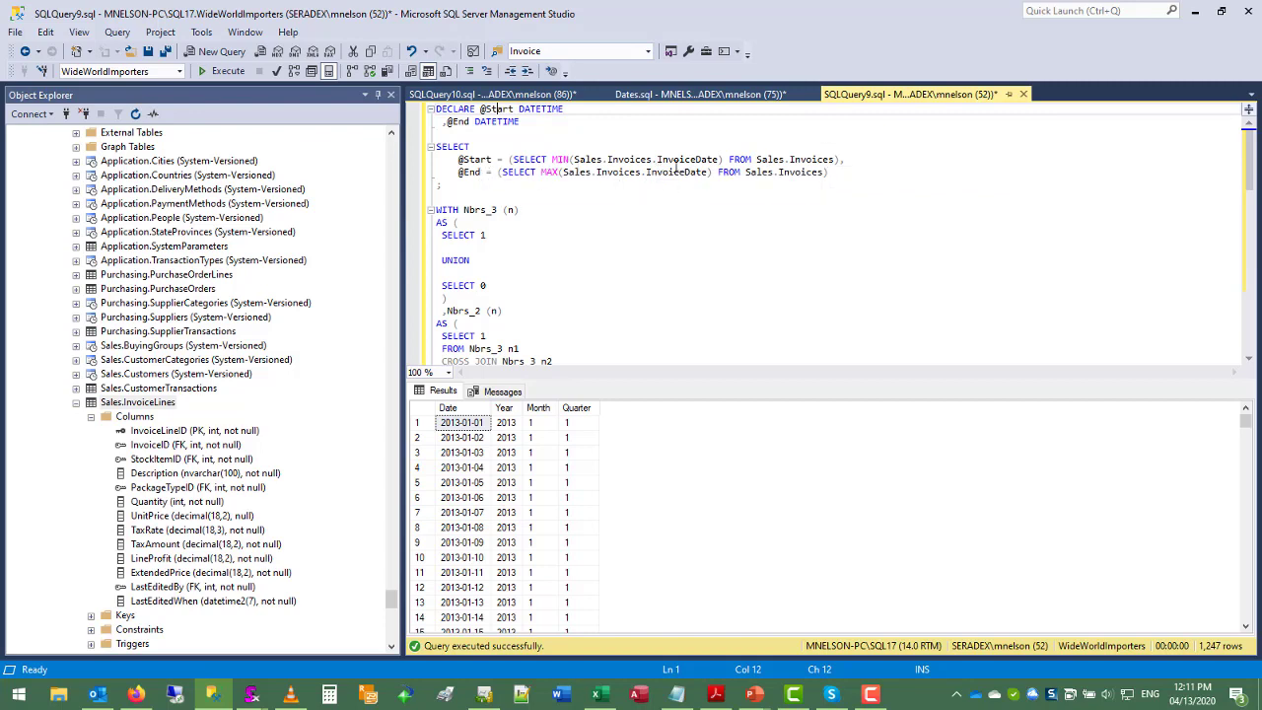
{"action": "mouse_move", "coordinate": [785, 172]}
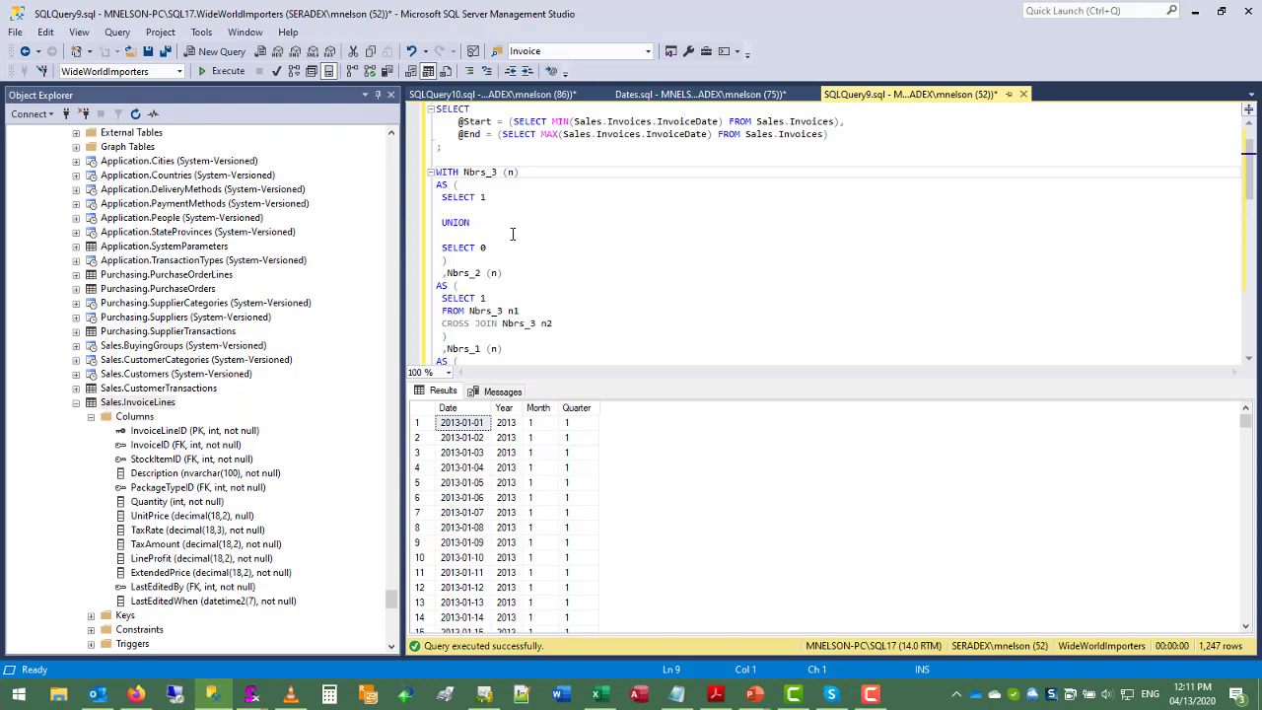
{"action": "mouse_move", "coordinate": [445, 197]}
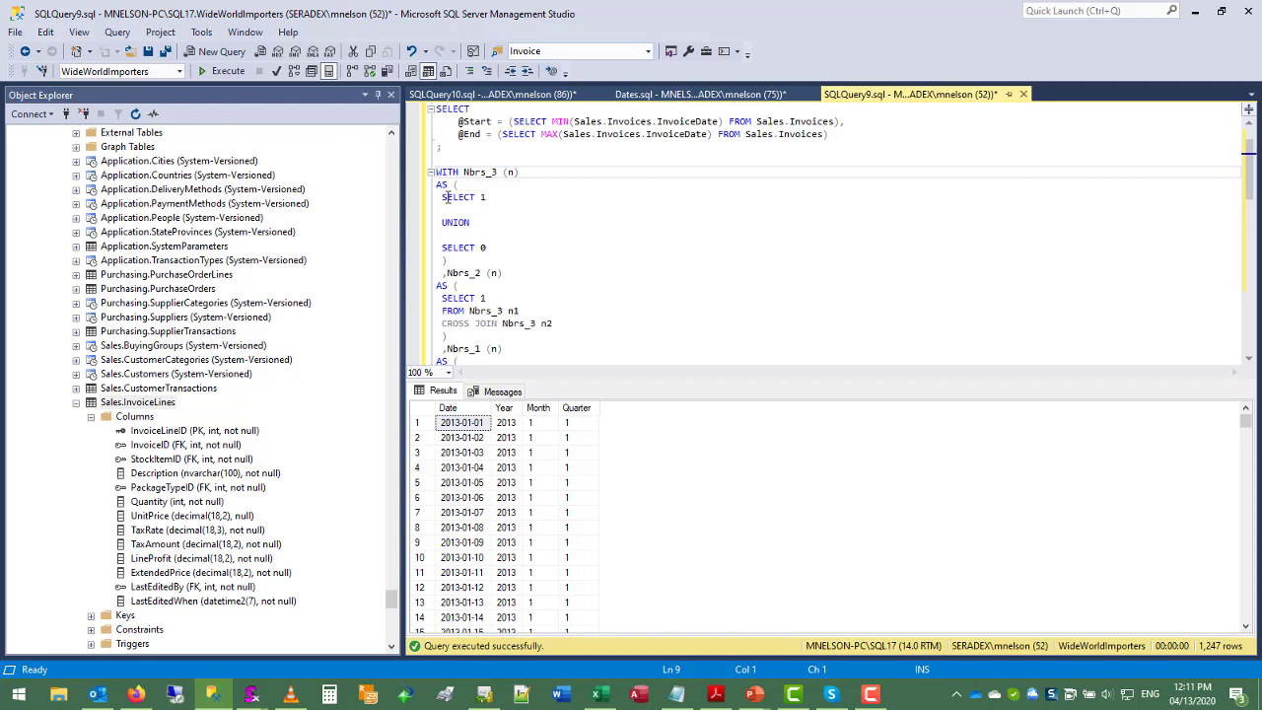
Select the entire date-generating SQL query from the WHERE line up to its first line for copying
{"action": "left_click_drag", "start_coordinate": [444, 197], "coordinate": [483, 252]}
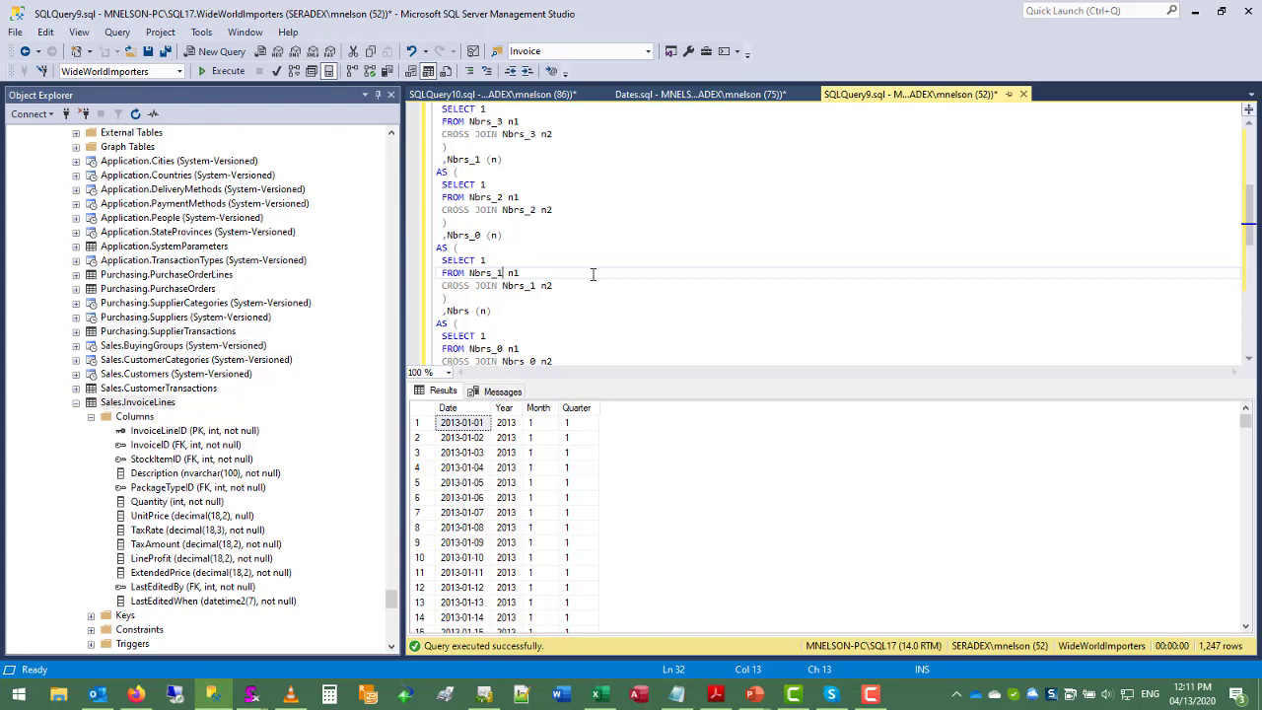
{"action": "scroll", "scroll_direction": "up", "scroll_amount": 3}
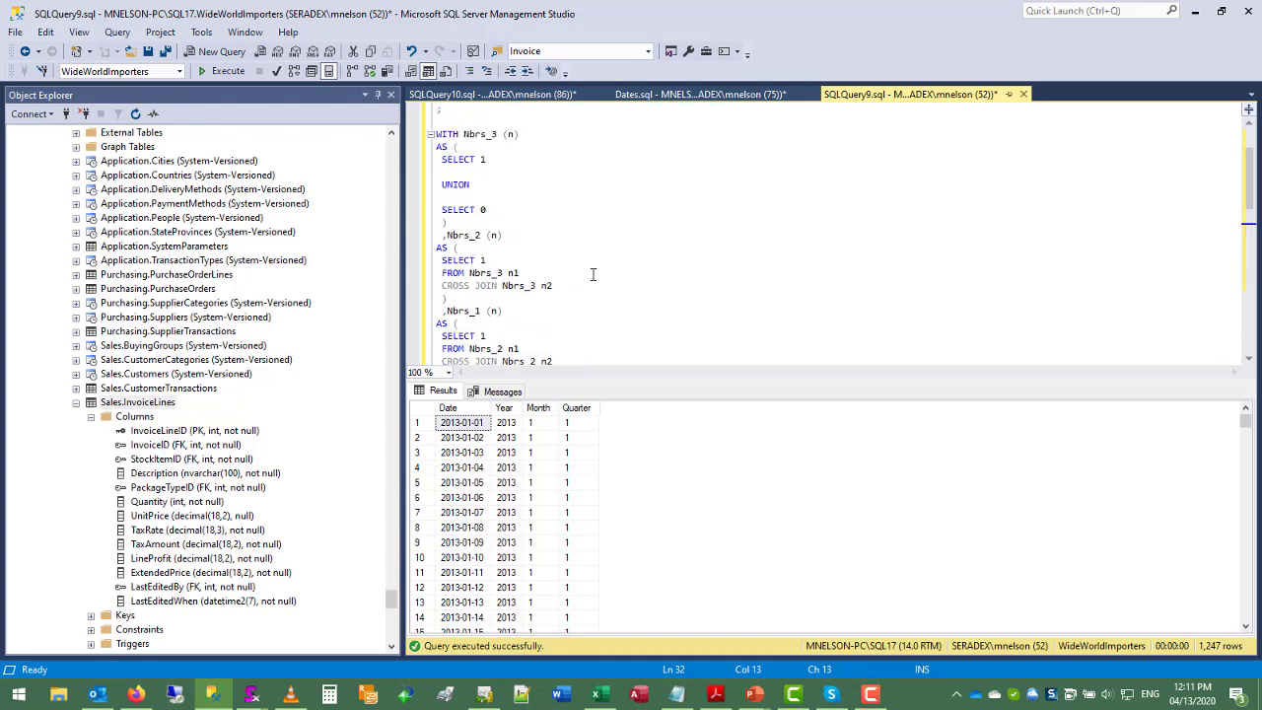
{"action": "scroll", "scroll_direction": "up", "scroll_amount": 3}
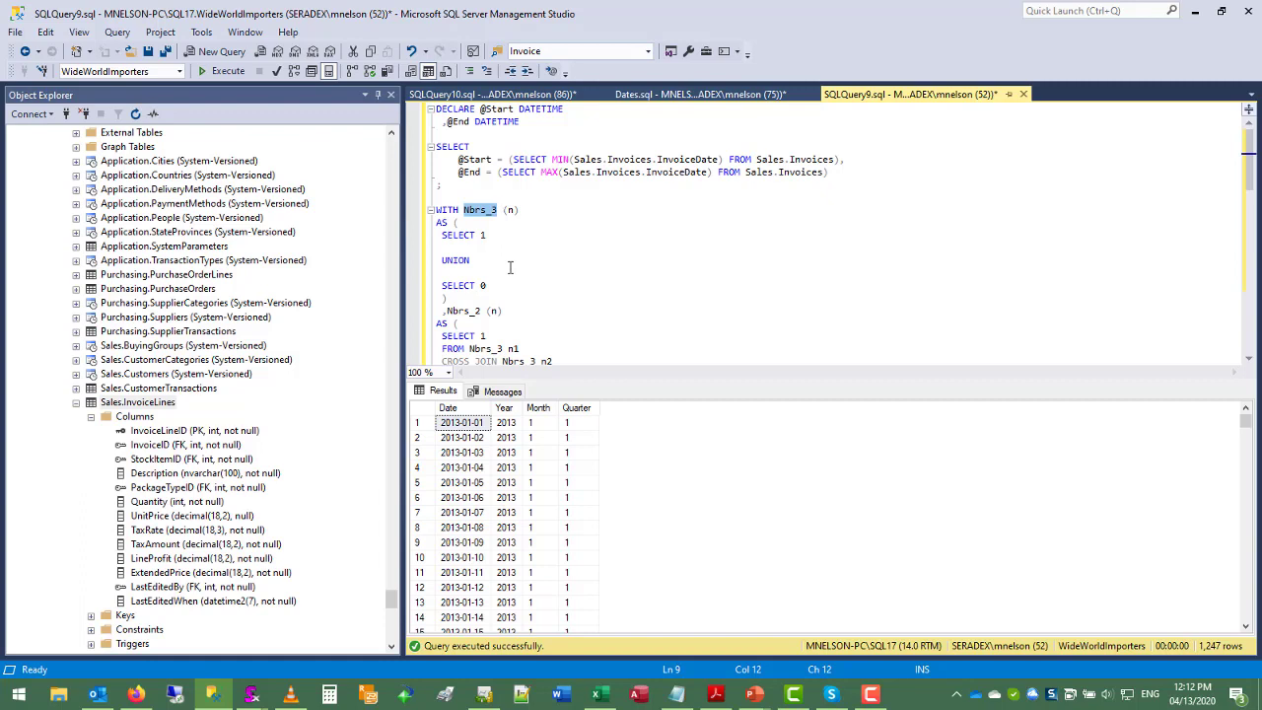
{"action": "scroll", "scroll_direction": "down", "scroll_amount": 3}
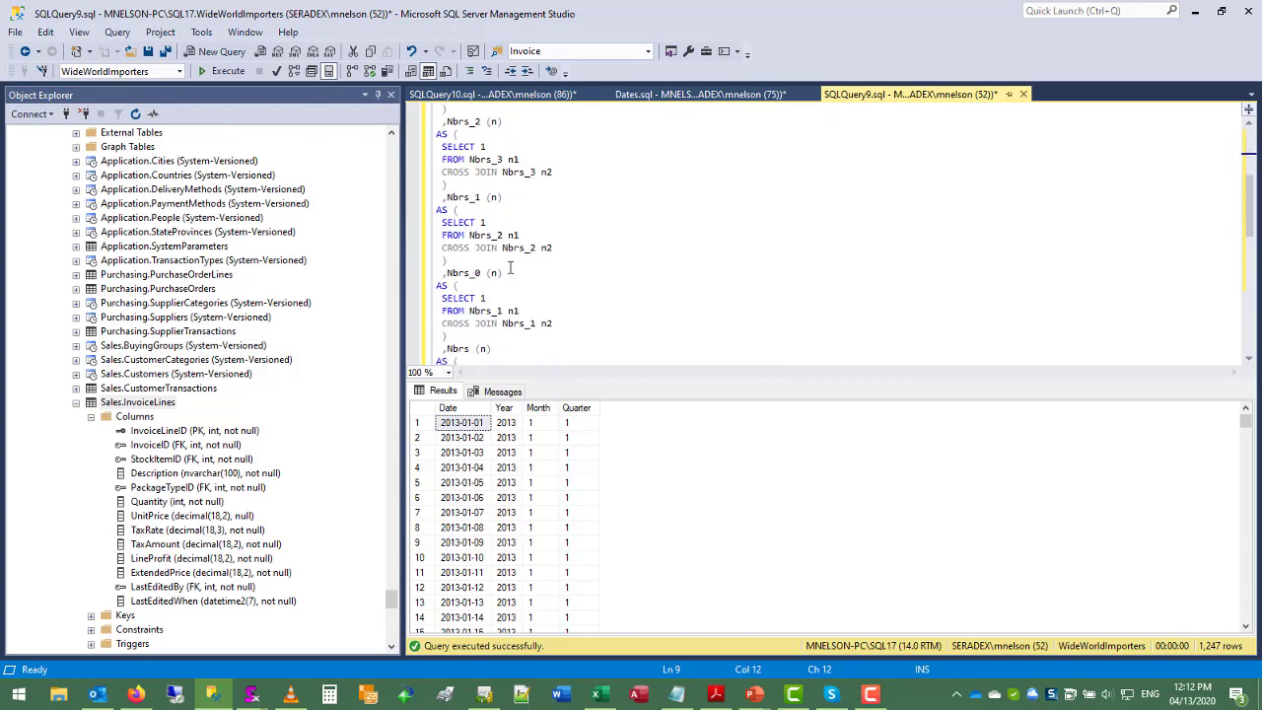
{"action": "scroll", "scroll_direction": "down", "scroll_amount": 3}
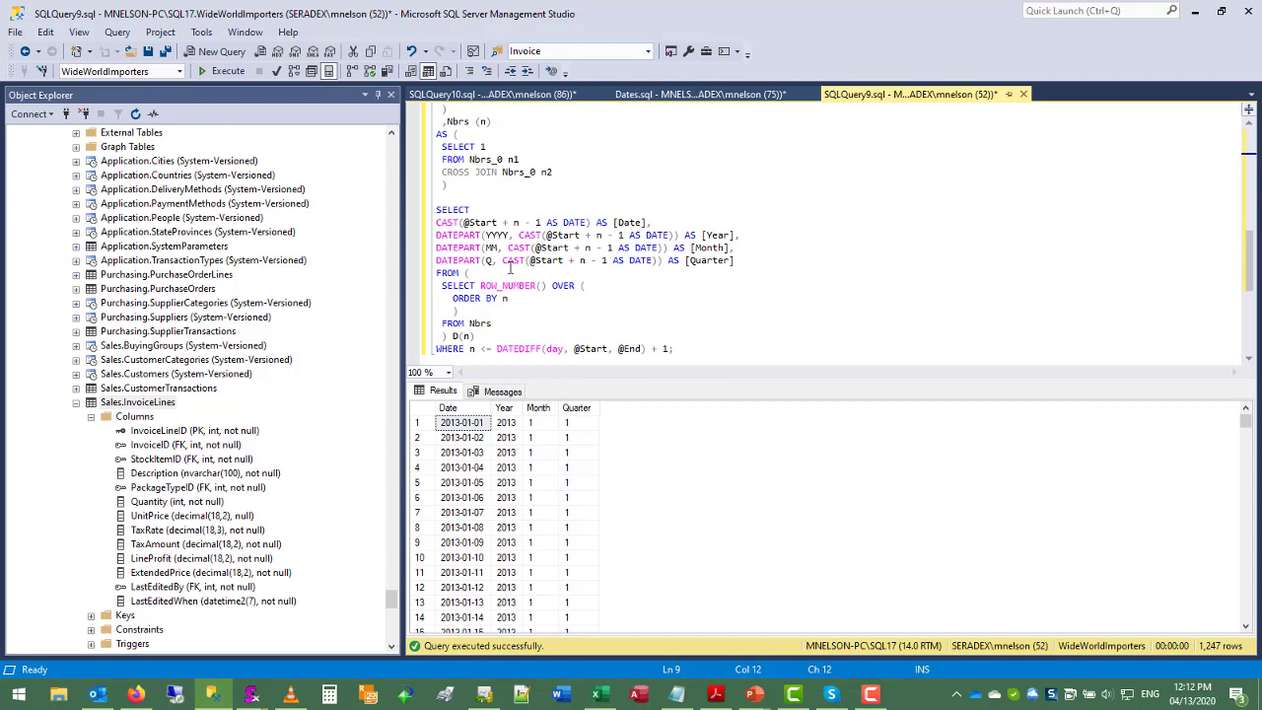
{"action": "scroll", "scroll_direction": "down", "scroll_amount": 3}
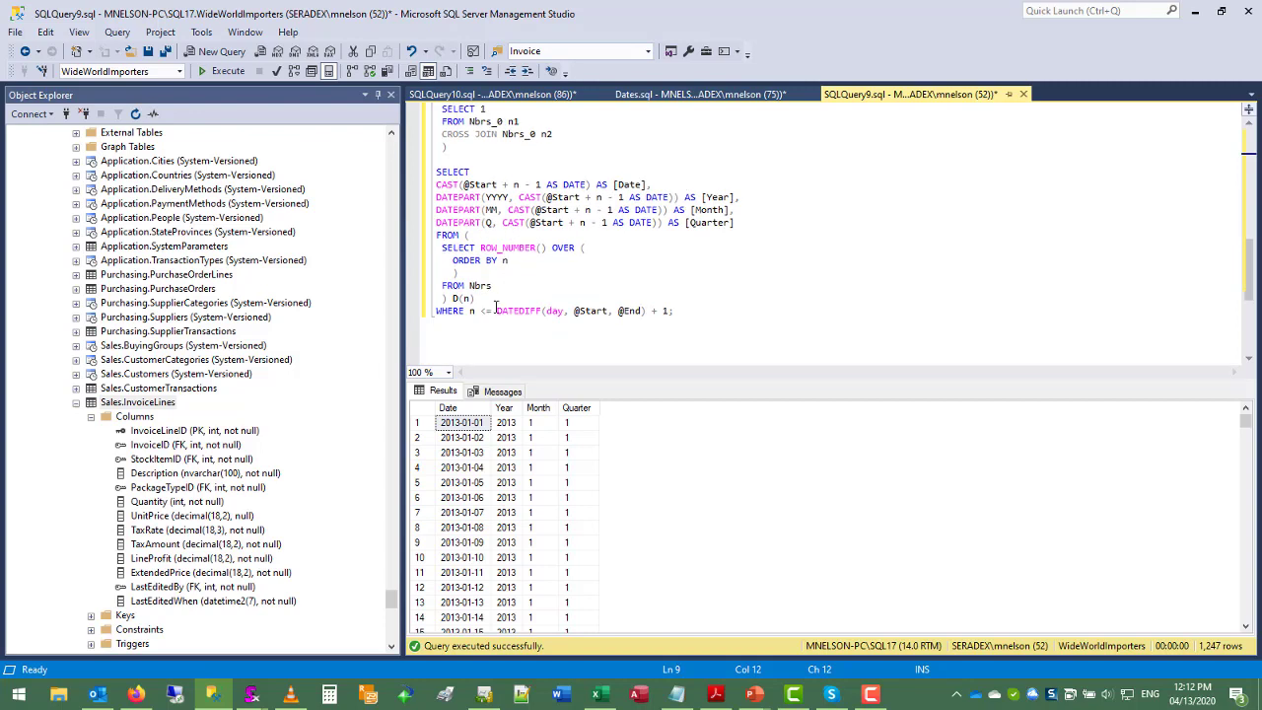
{"action": "left_click", "coordinate": [473, 312]}
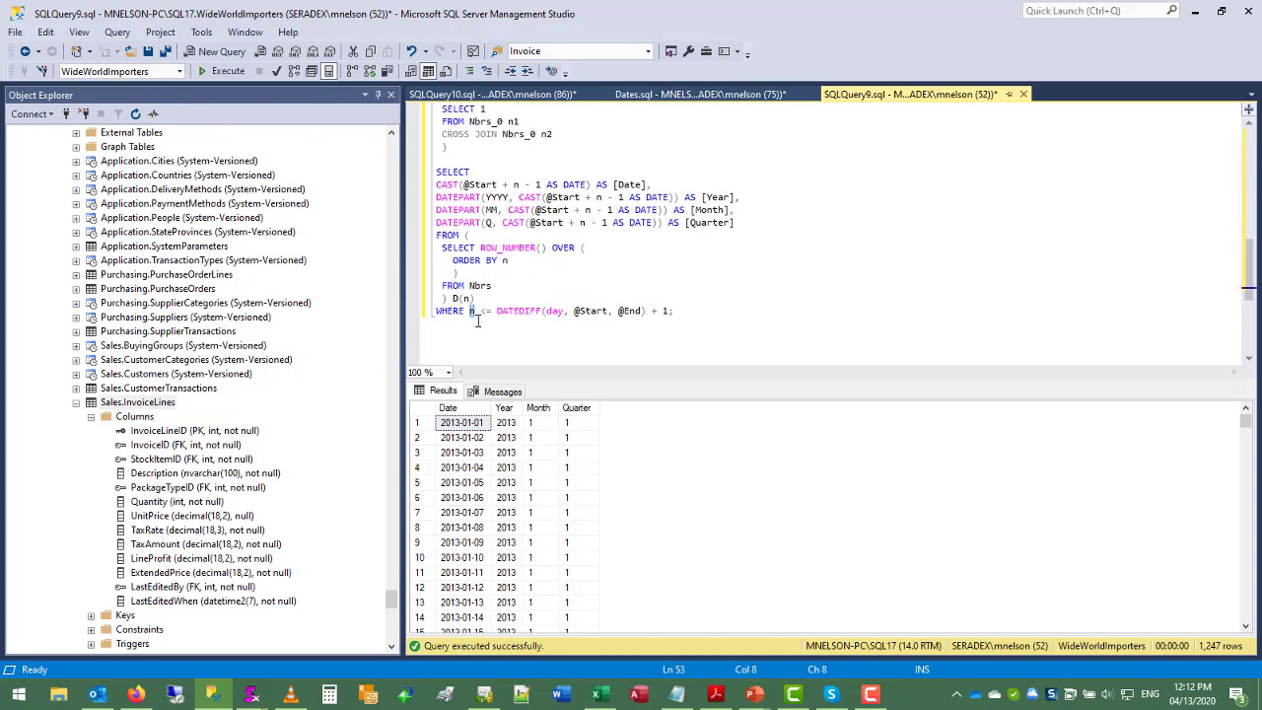
{"action": "mouse_move", "coordinate": [516, 312]}
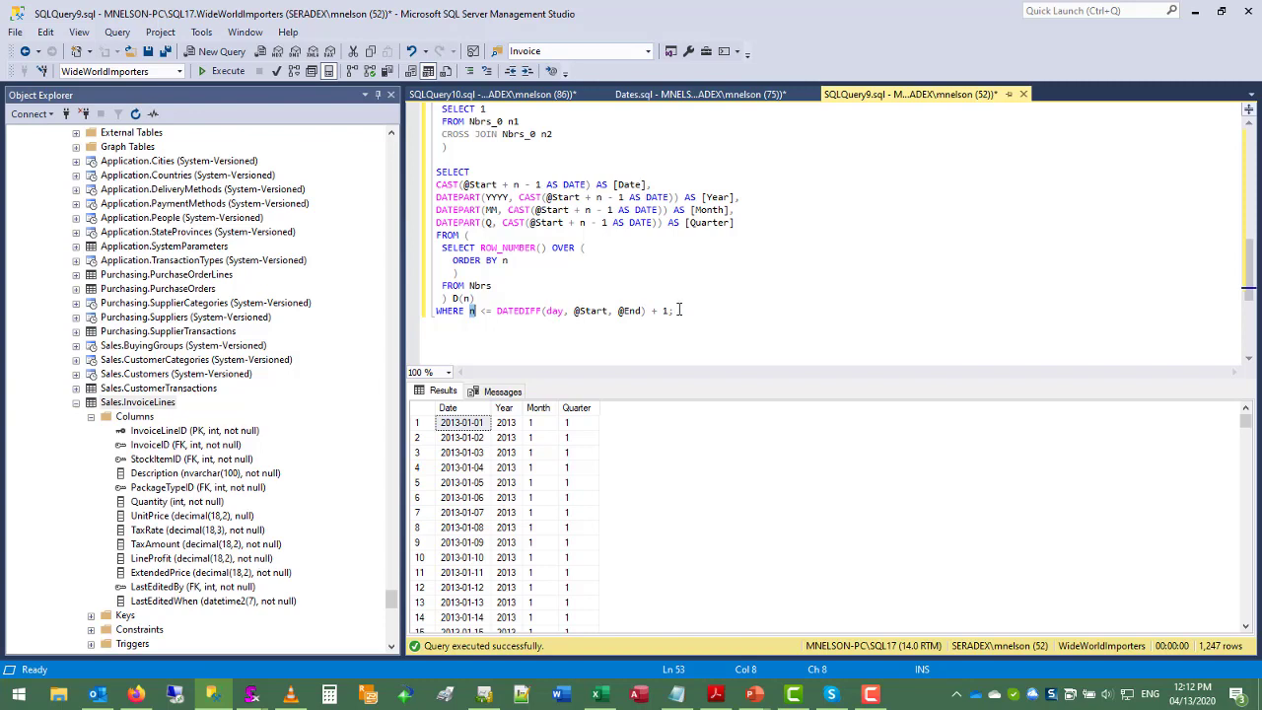
{"action": "left_click", "coordinate": [484, 186]}
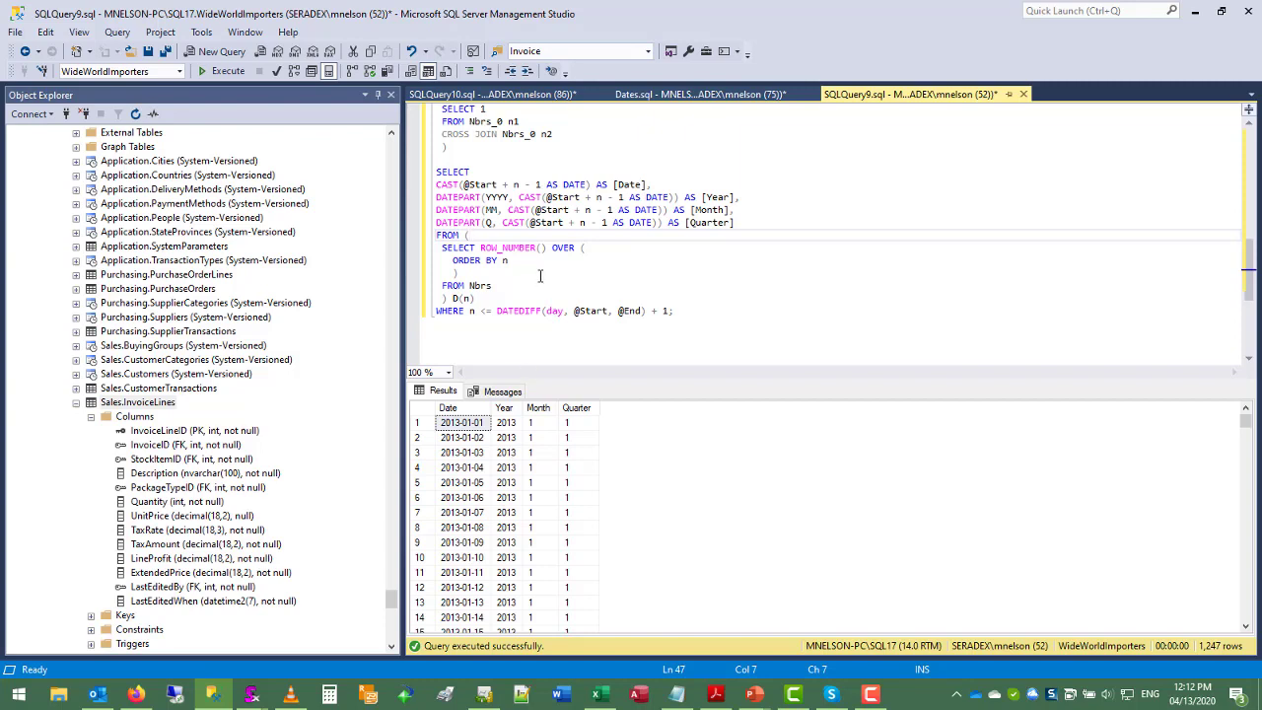
{"action": "scroll", "scroll_direction": "up", "scroll_amount": 3}
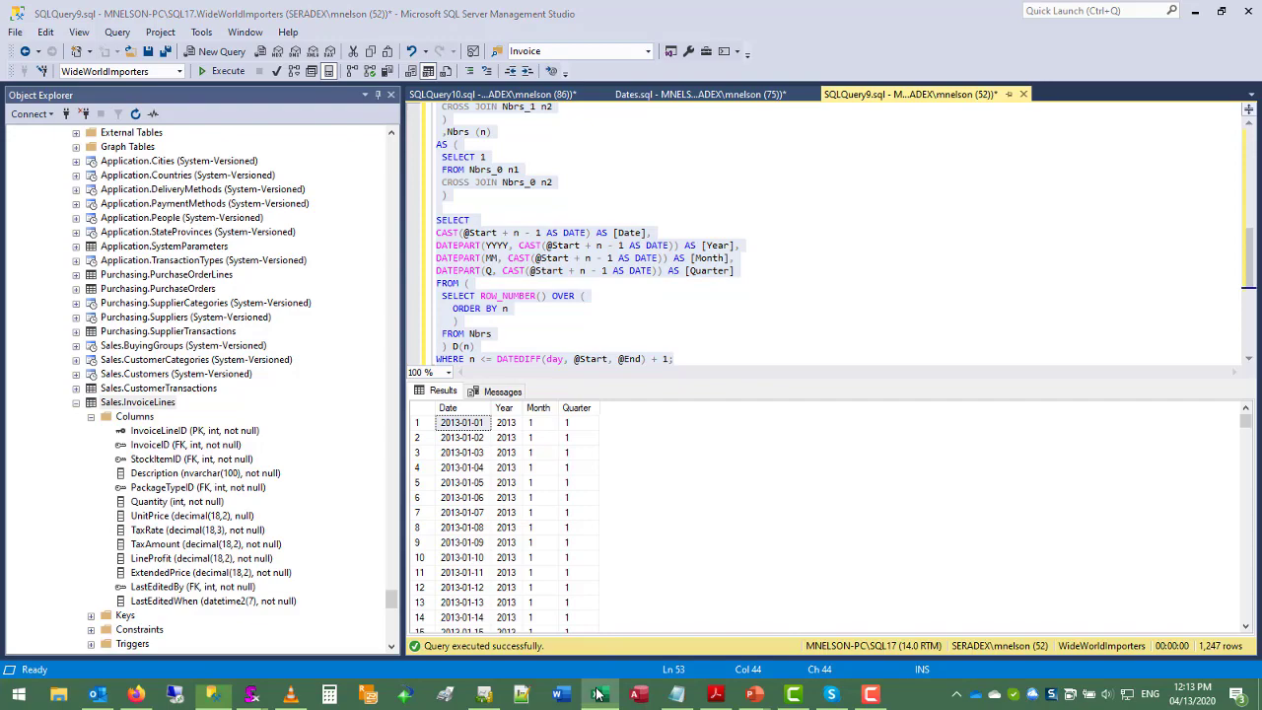
{"action": "left_click", "coordinate": [599, 694]}
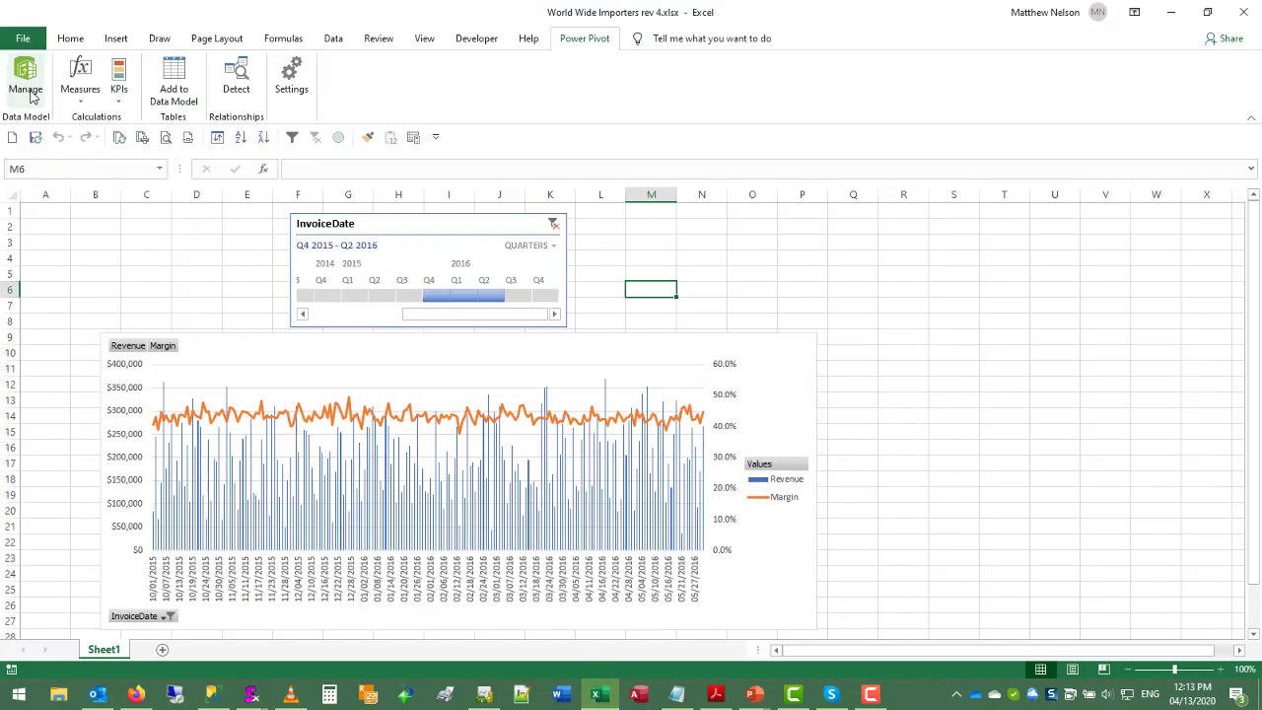
From Power Pivot's existing connections, begin an import from World Wide Importers
{"action": "left_click", "coordinate": [26, 79]}
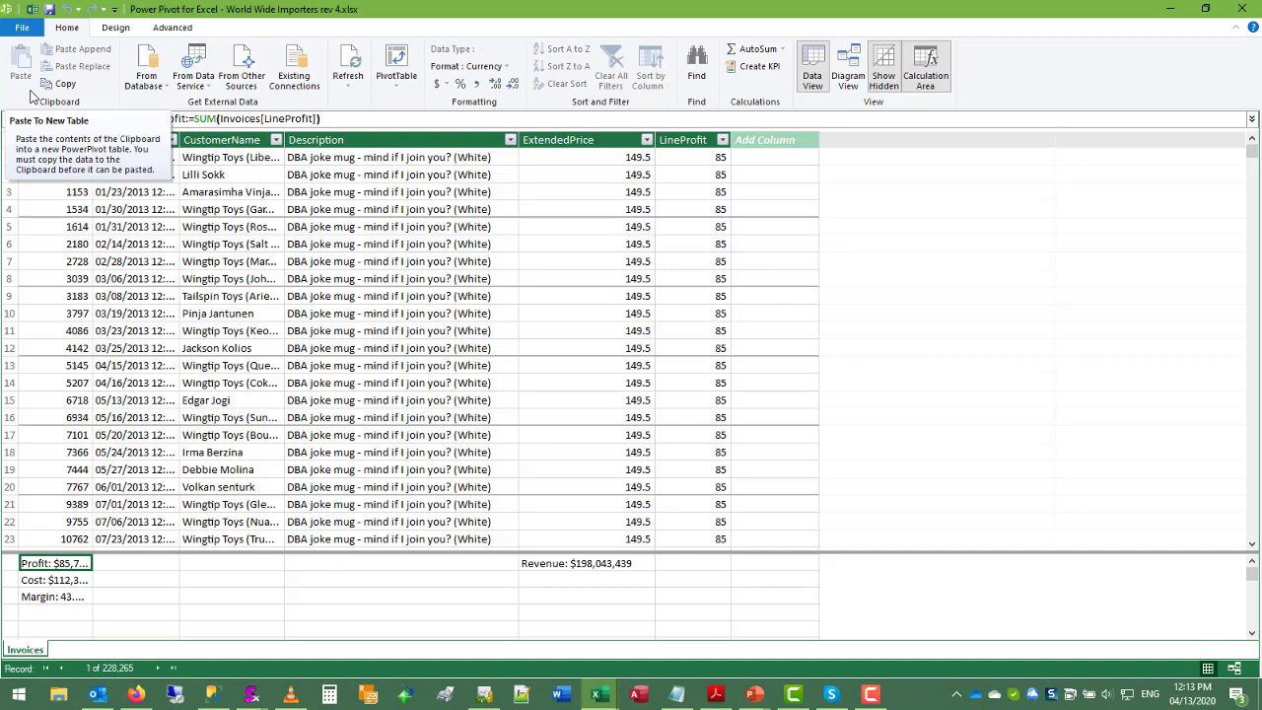
{"action": "left_click", "coordinate": [294, 67]}
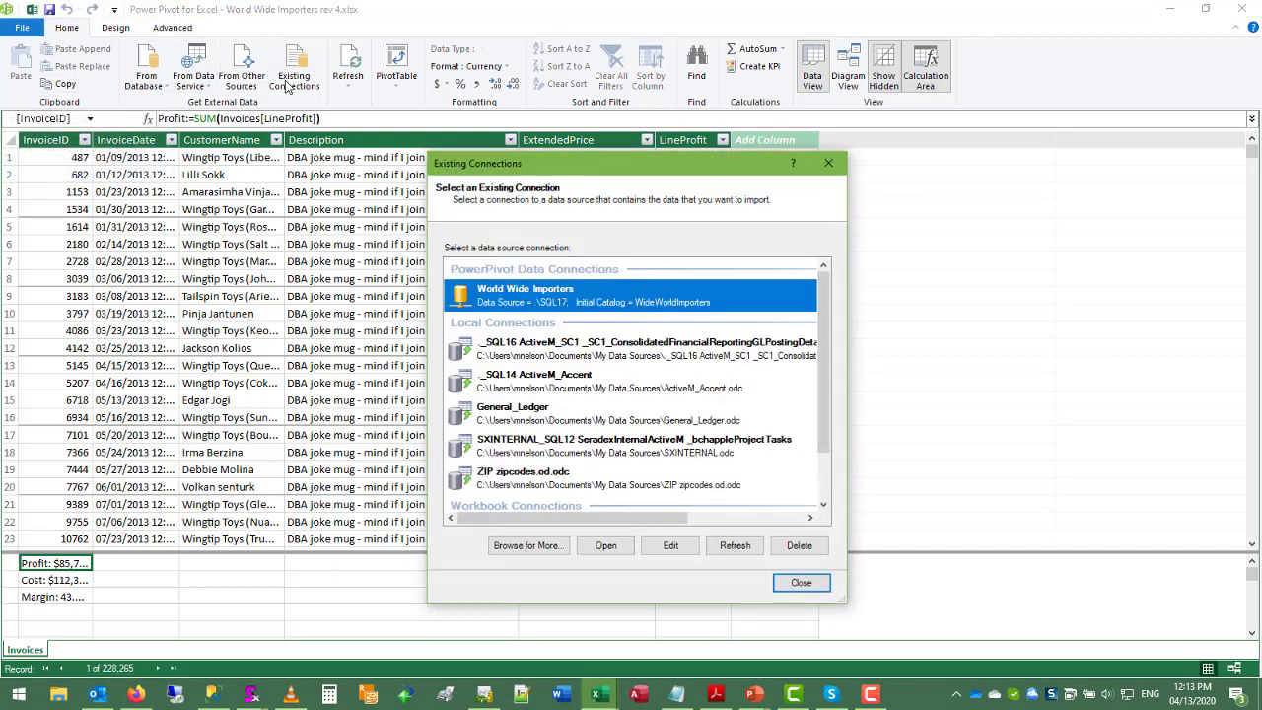
{"action": "mouse_move", "coordinate": [669, 544]}
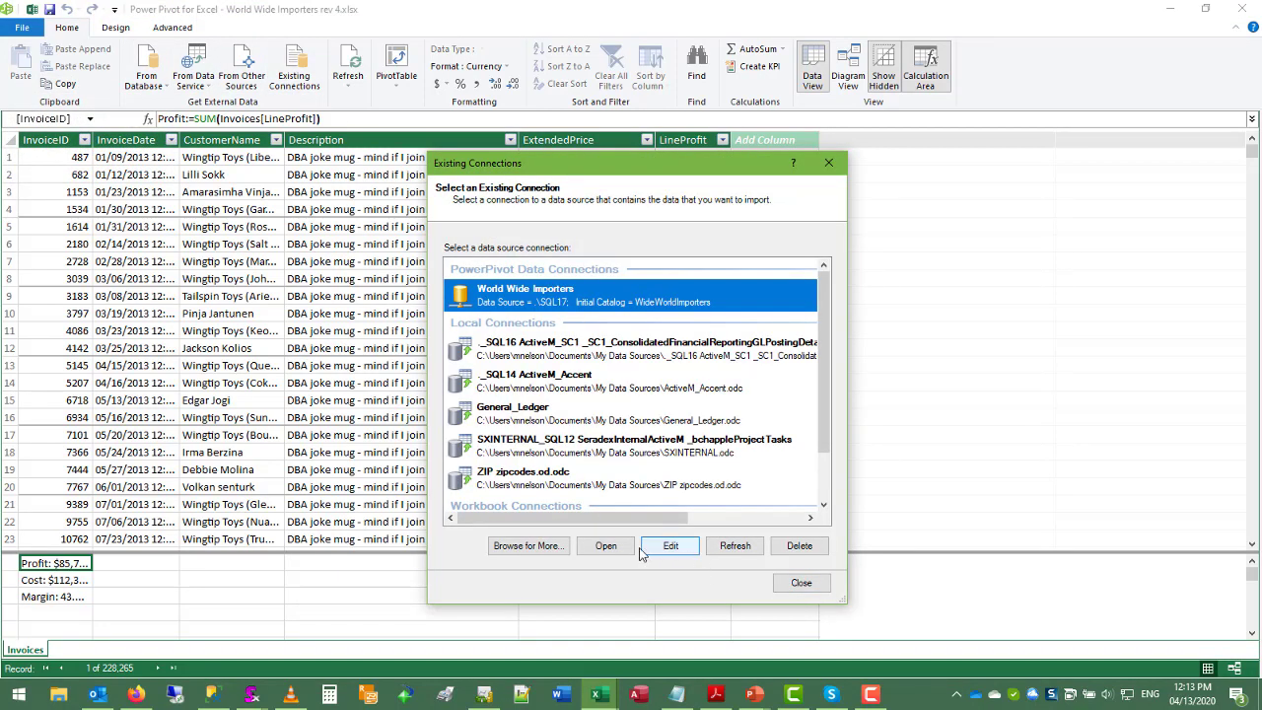
{"action": "left_click", "coordinate": [670, 545]}
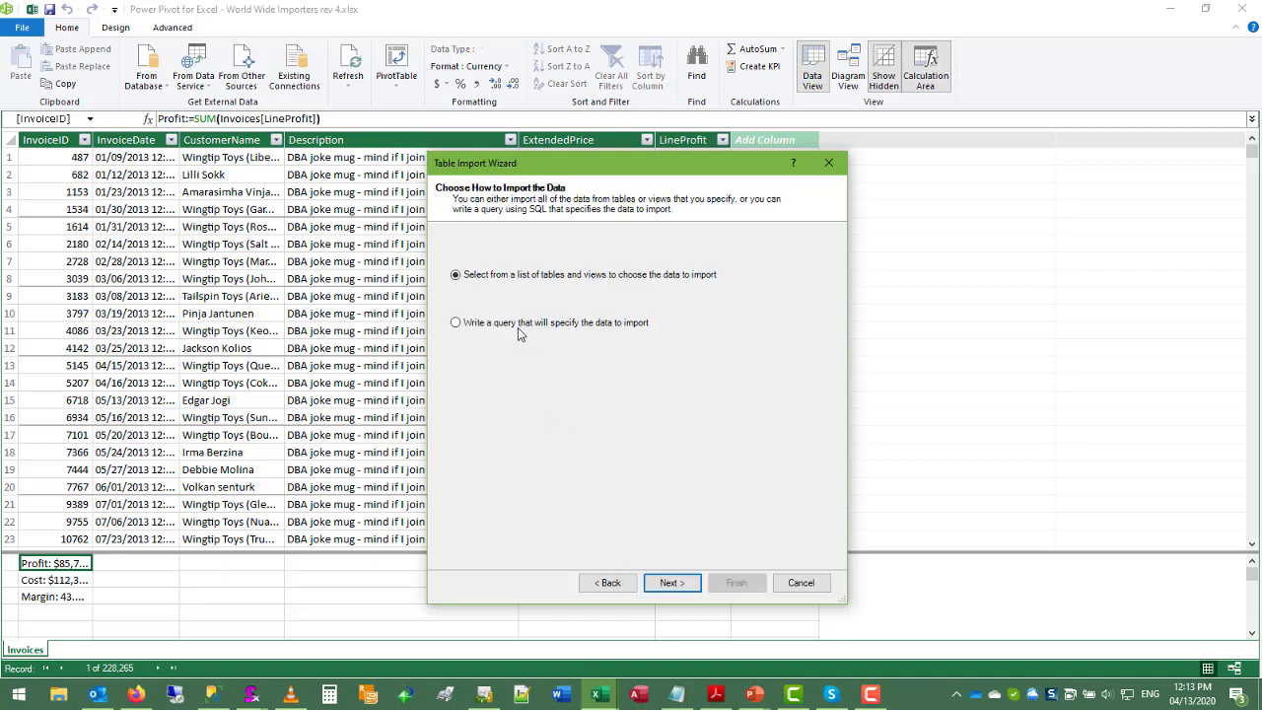
Import the pasted SQL as a validated query named Dates, loading 1,247 rows of Date, Year, Month, Quarter
{"action": "left_click", "coordinate": [671, 582]}
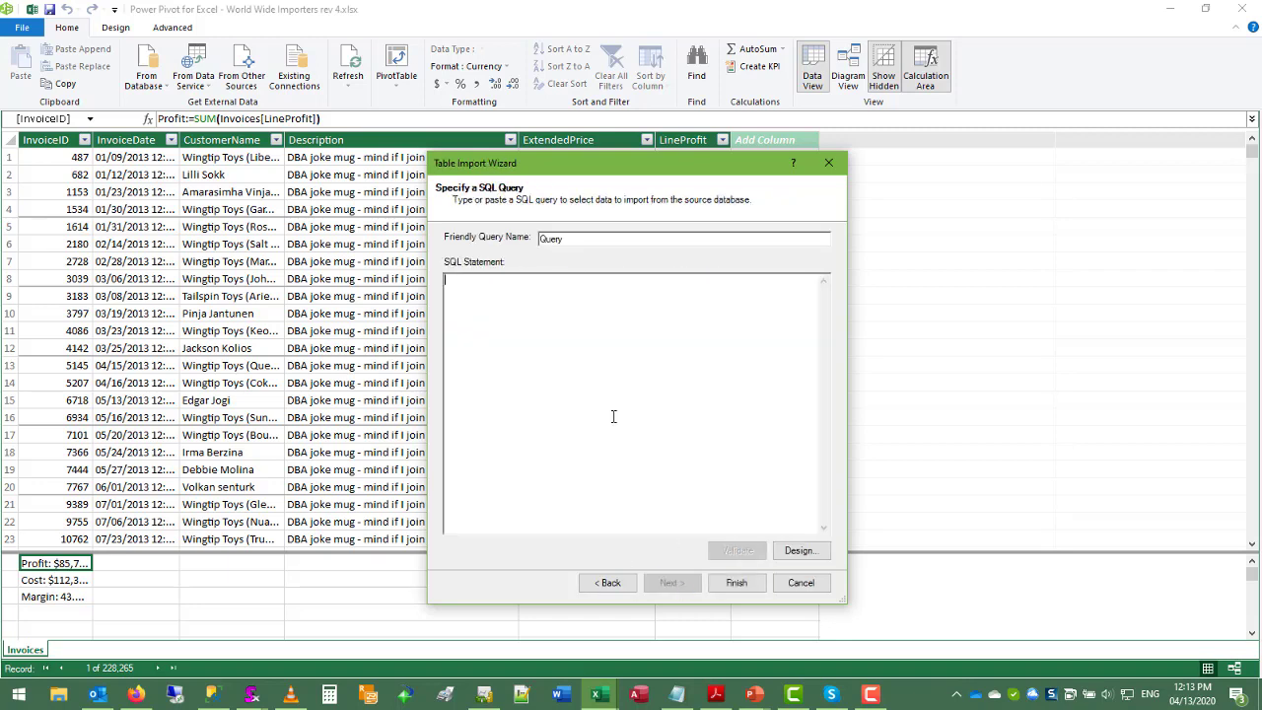
{"action": "type", "text": "Dates"}
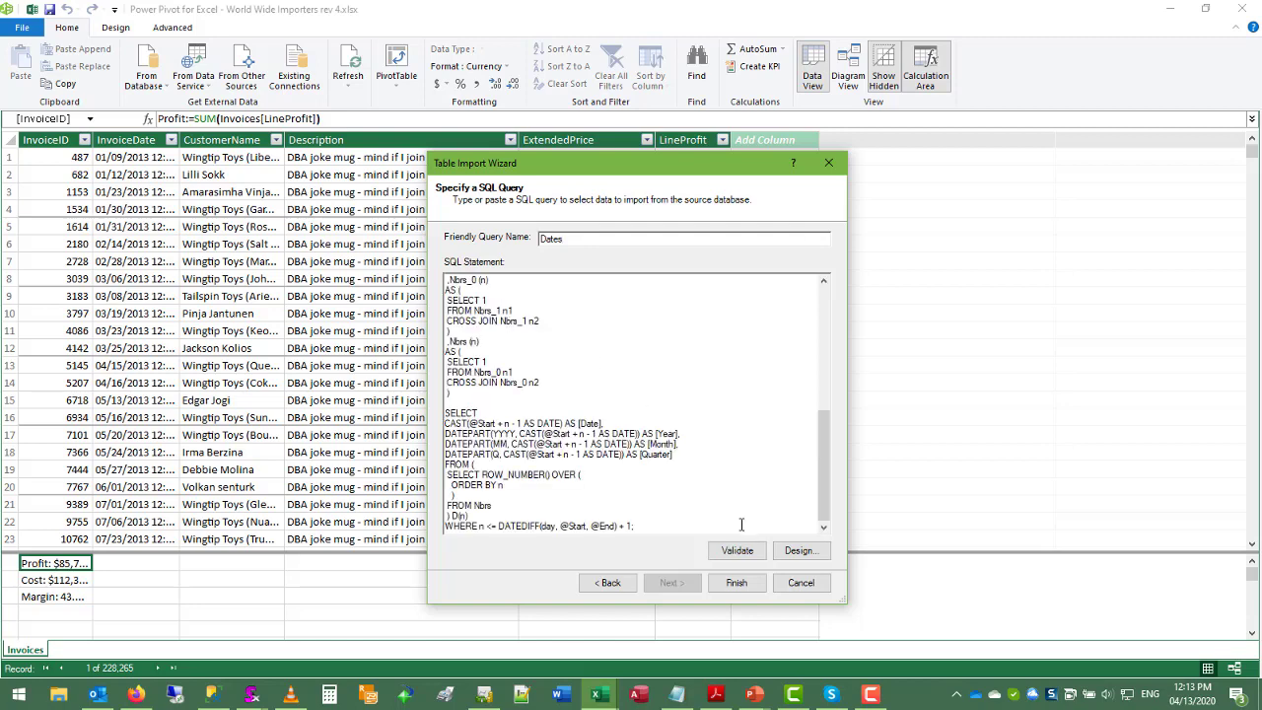
{"action": "left_click", "coordinate": [736, 503]}
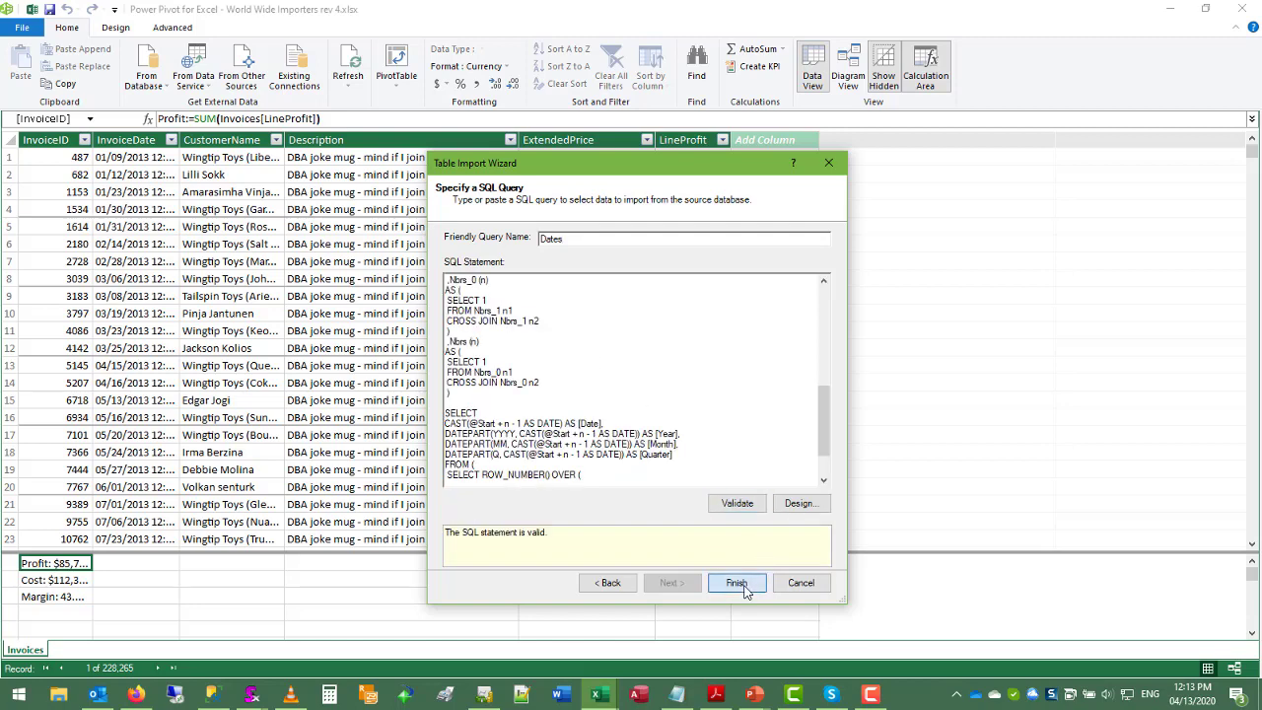
{"action": "left_click", "coordinate": [737, 582]}
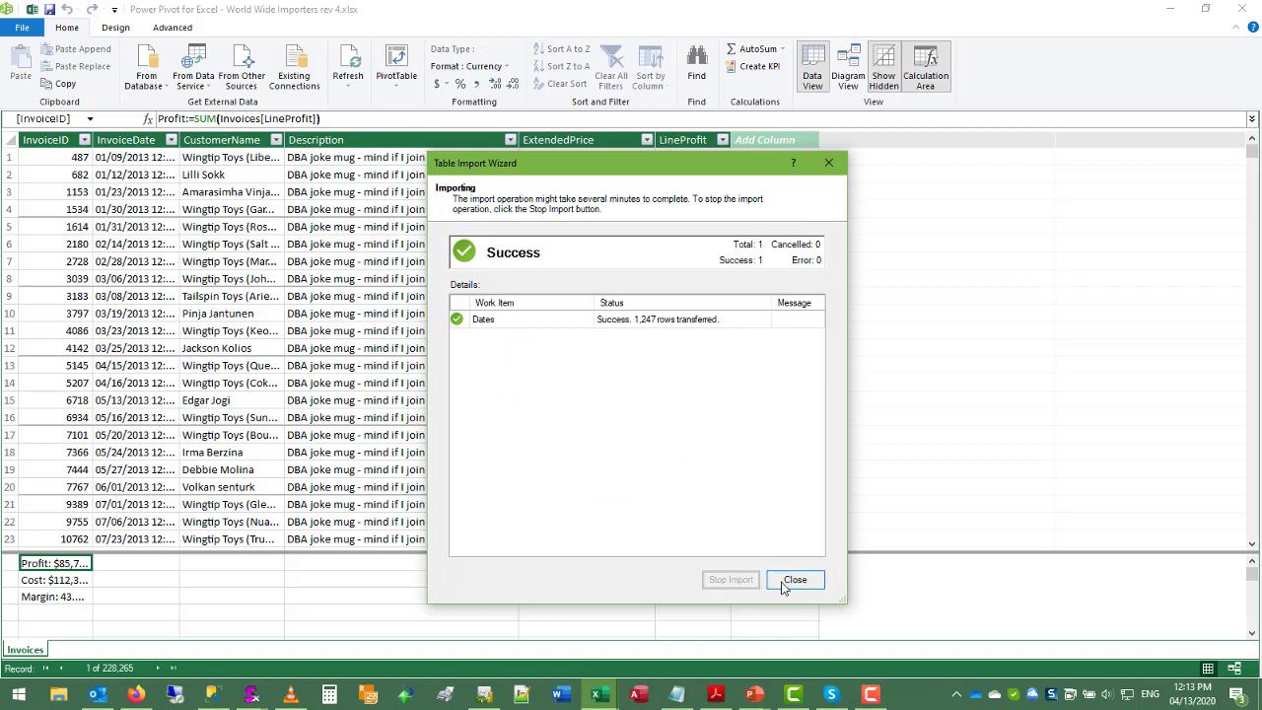
{"action": "mouse_move", "coordinate": [647, 331]}
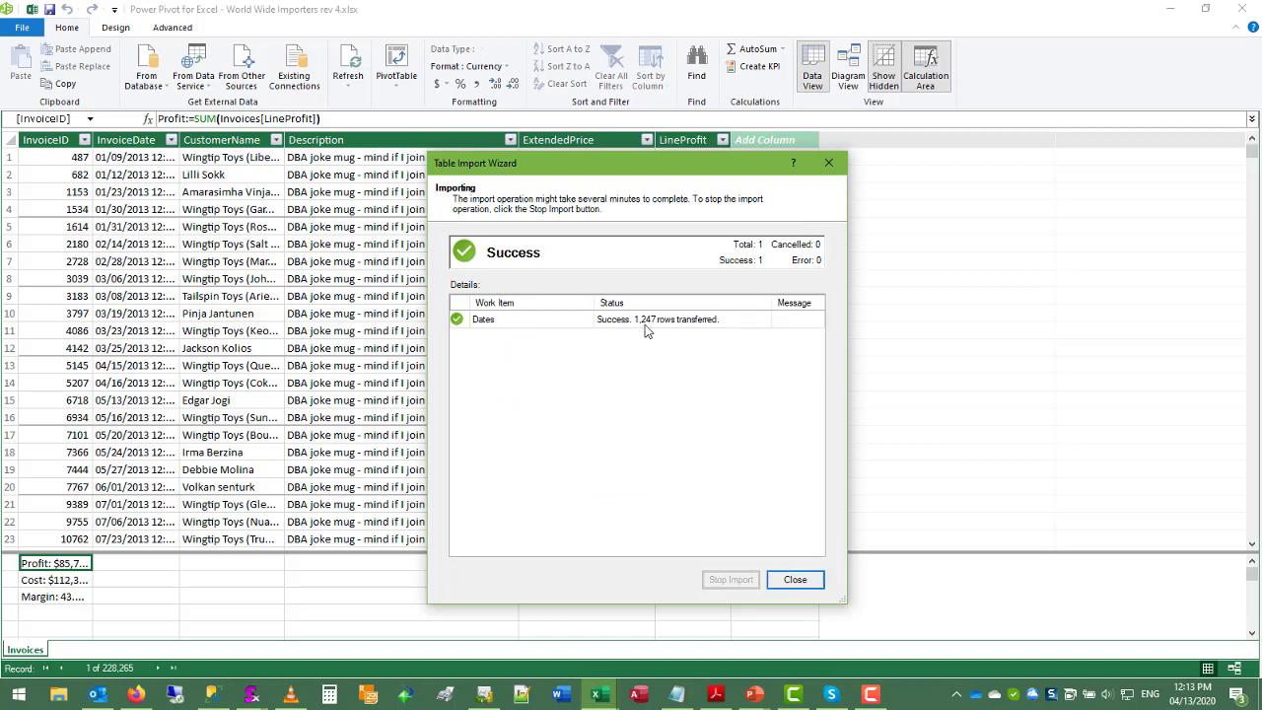
{"action": "mouse_move", "coordinate": [683, 357]}
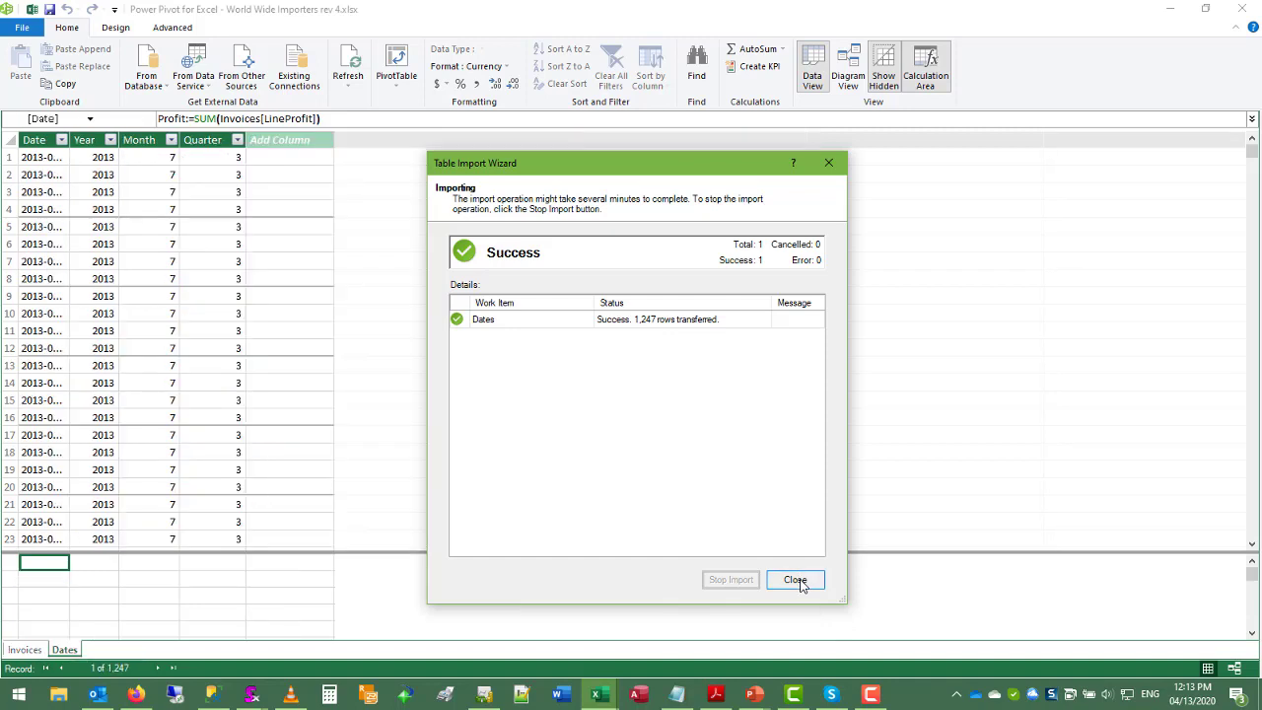
{"action": "left_click", "coordinate": [795, 580]}
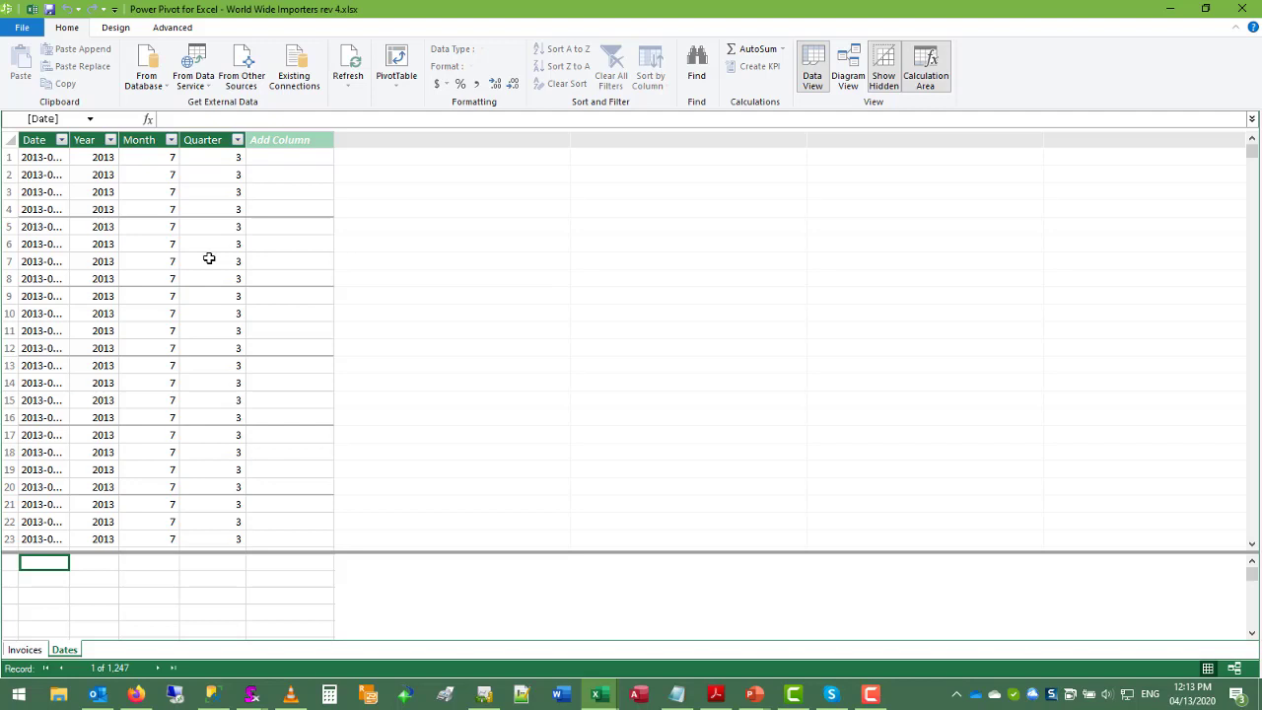
{"action": "mouse_move", "coordinate": [1221, 52]}
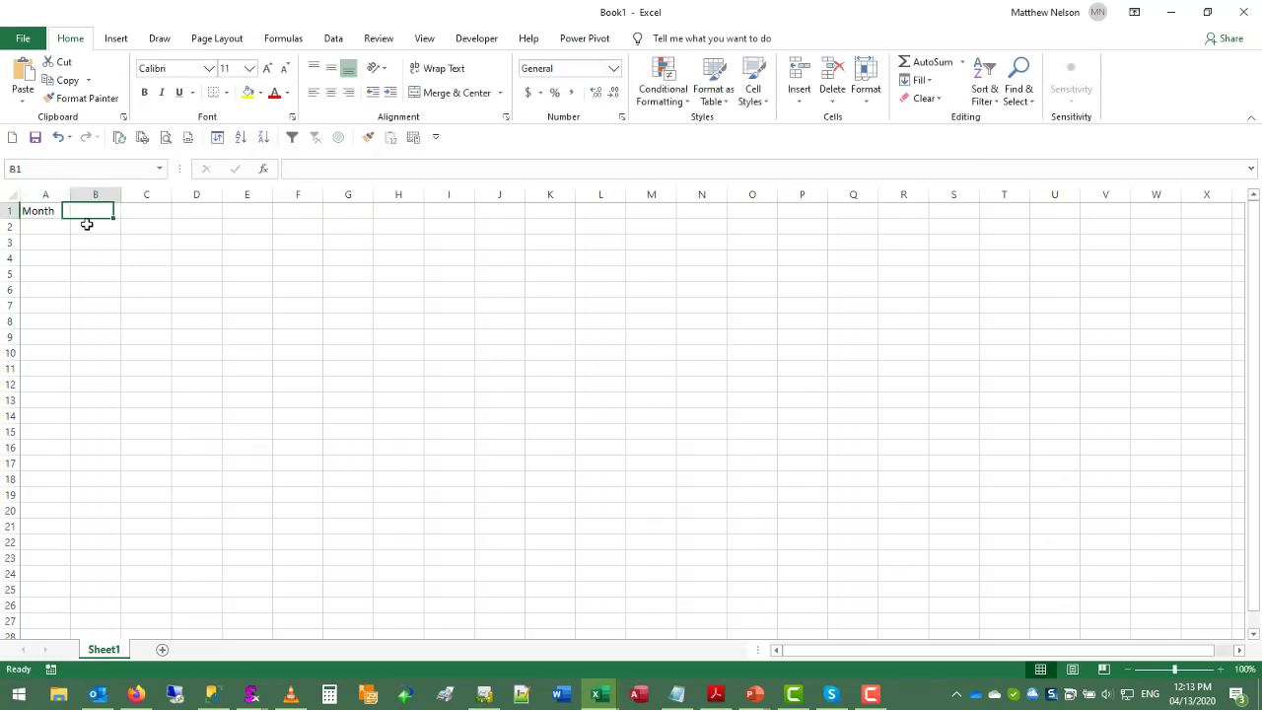
Fill a Period column beside Month so months 11, 12, 1–10 map to periods 1 through 12
{"action": "type", "text": "Period"}
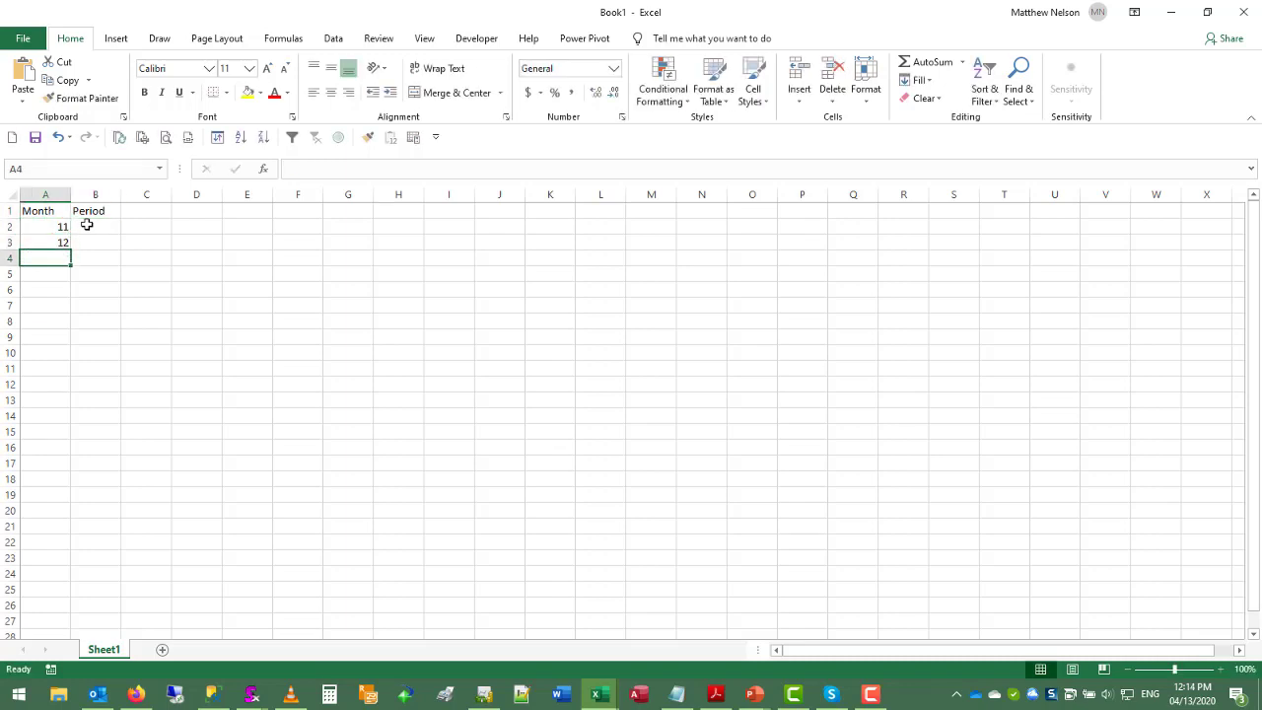
{"action": "type", "text": "2"}
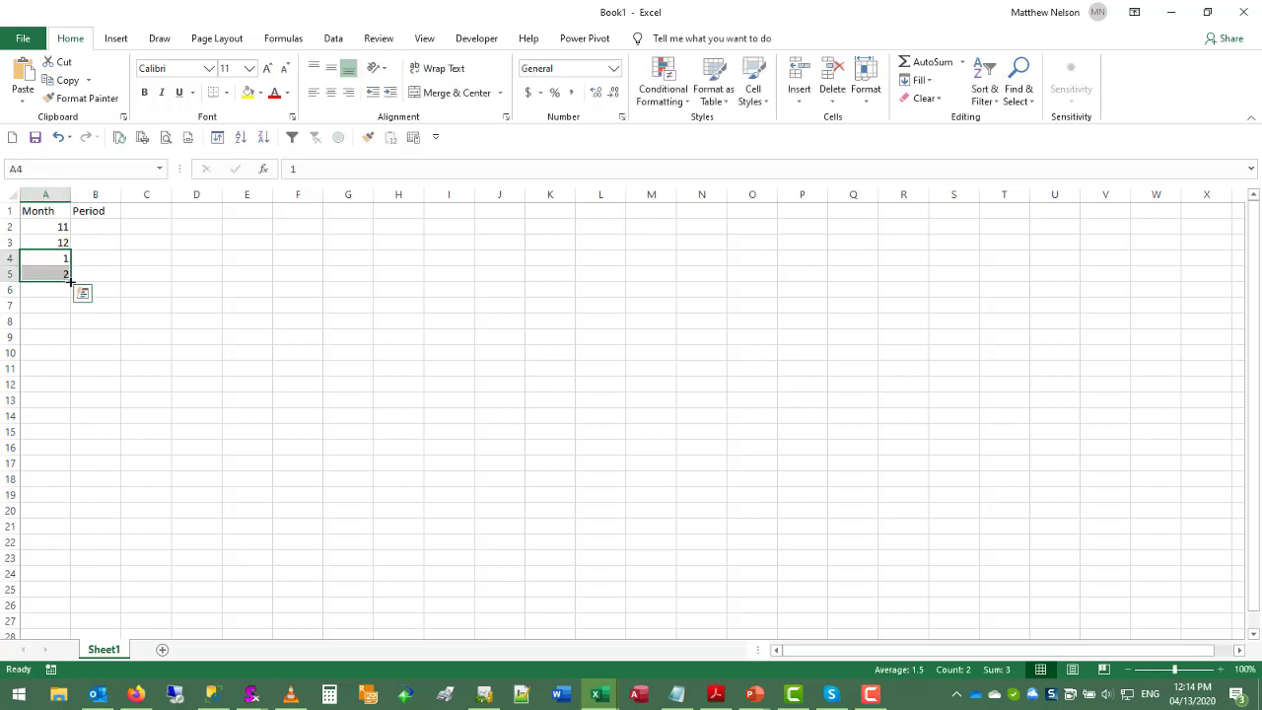
{"action": "left_click_drag", "start_coordinate": [69, 282], "coordinate": [59, 379]}
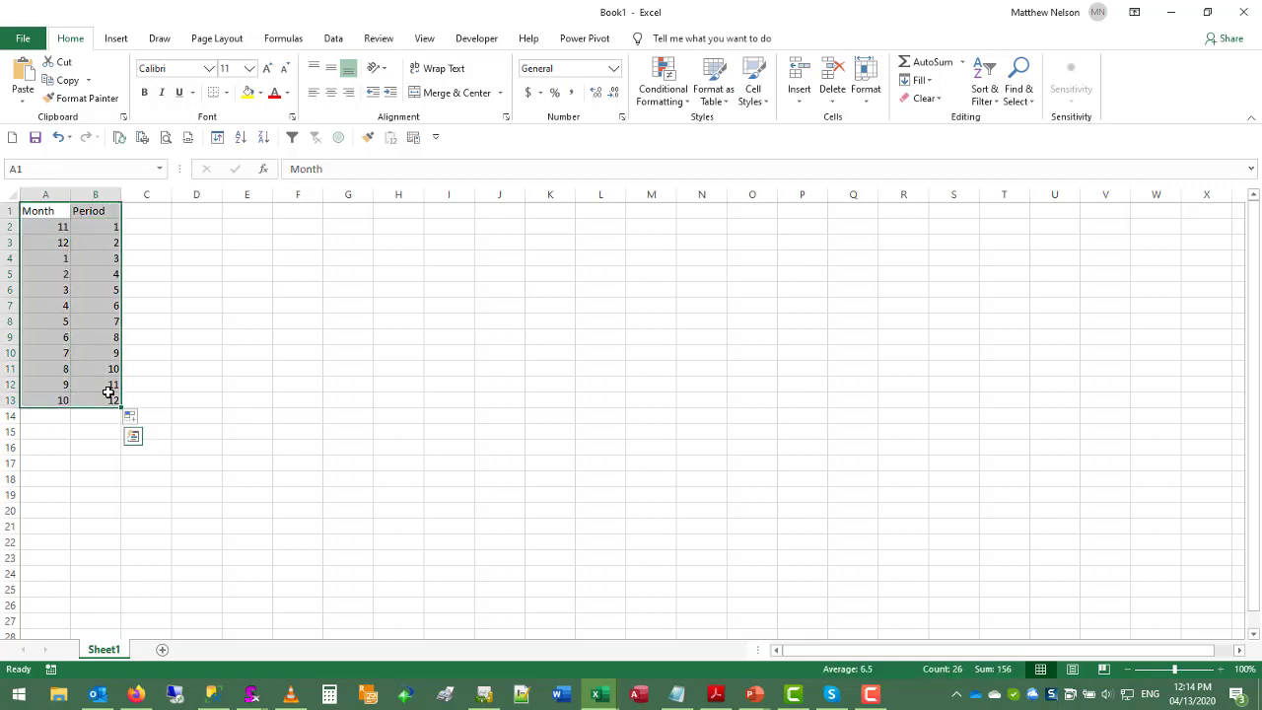
Copy the Month and Period range and return to the World Wide Importers data model
{"action": "key", "text": "ctrl+c"}
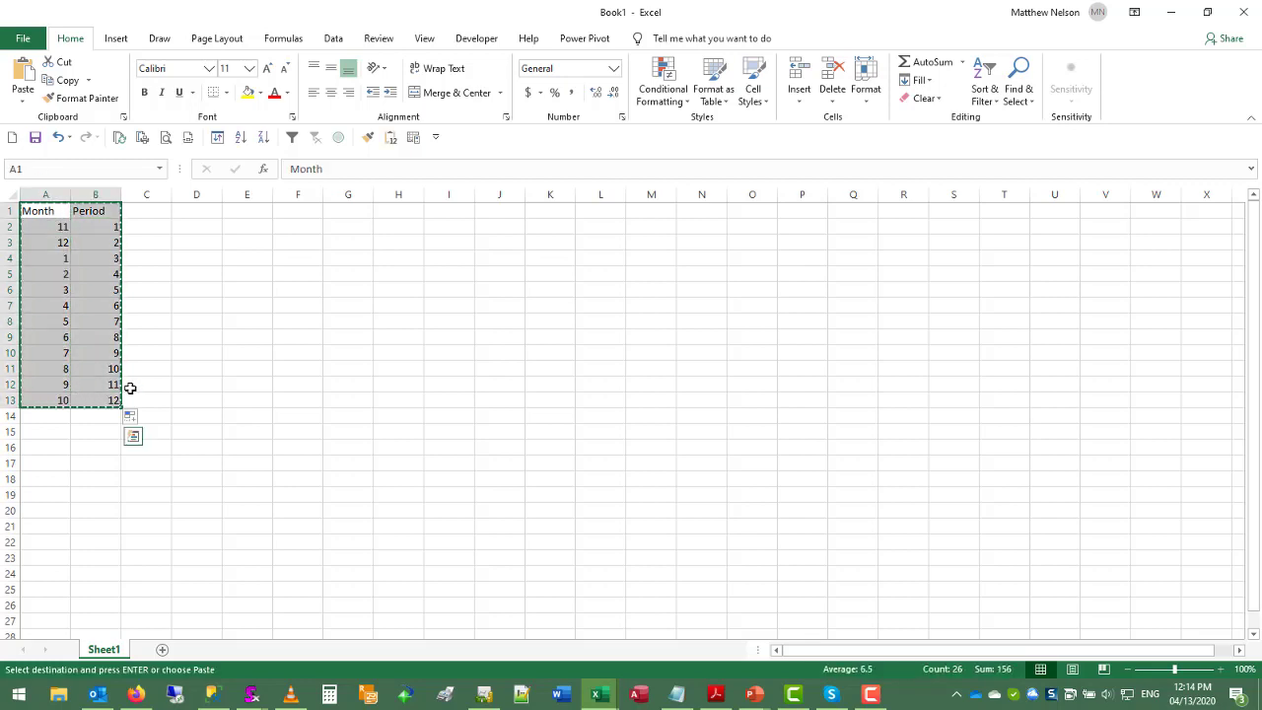
{"action": "mouse_move", "coordinate": [600, 694]}
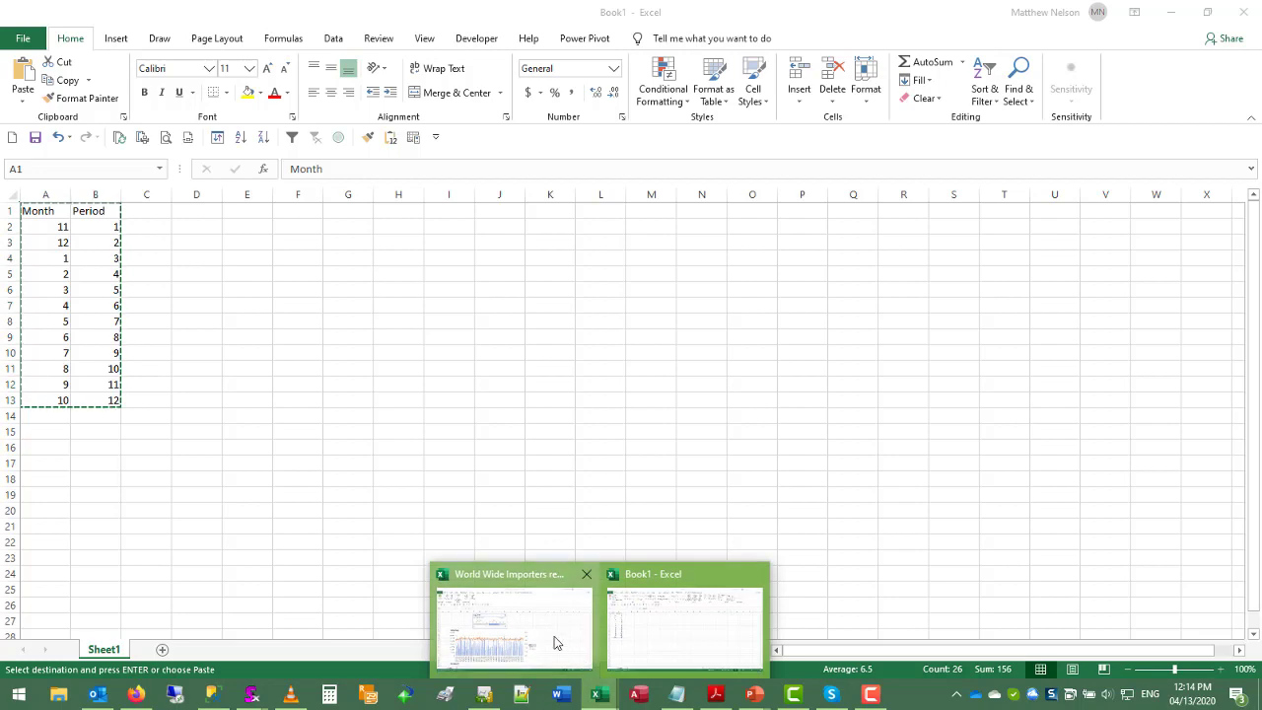
{"action": "left_click", "coordinate": [511, 628]}
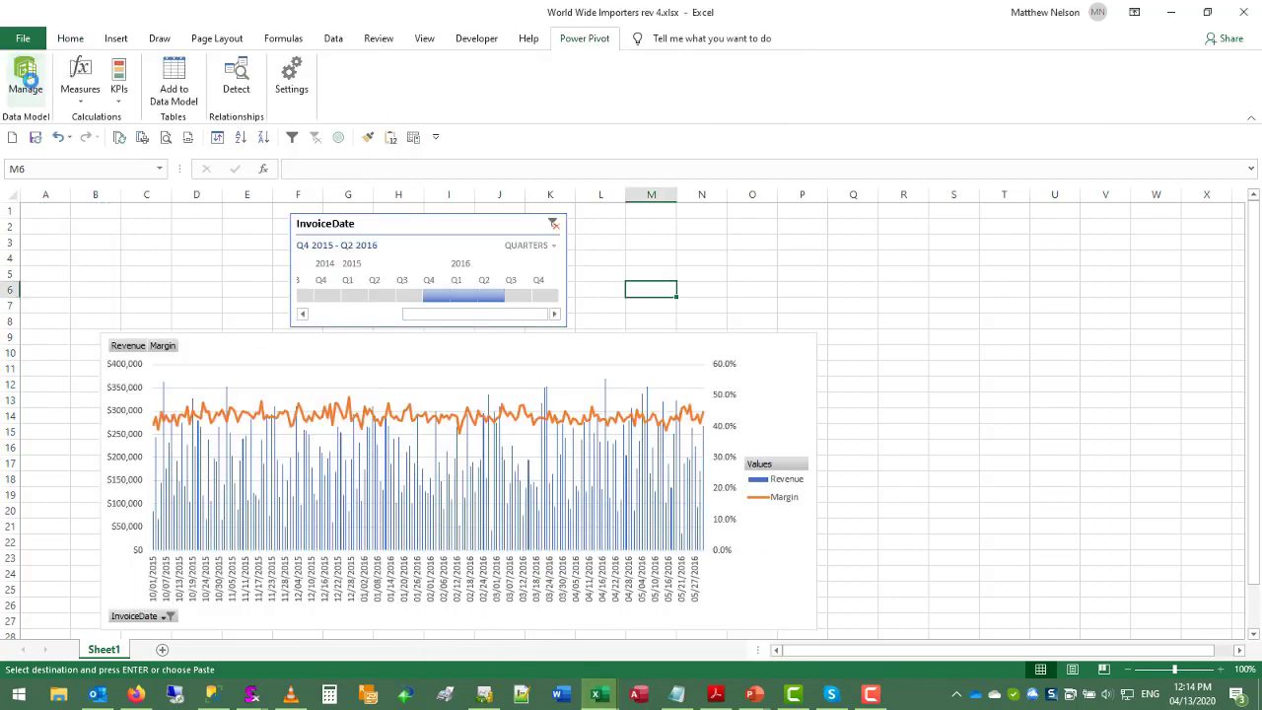
{"action": "left_click", "coordinate": [26, 79]}
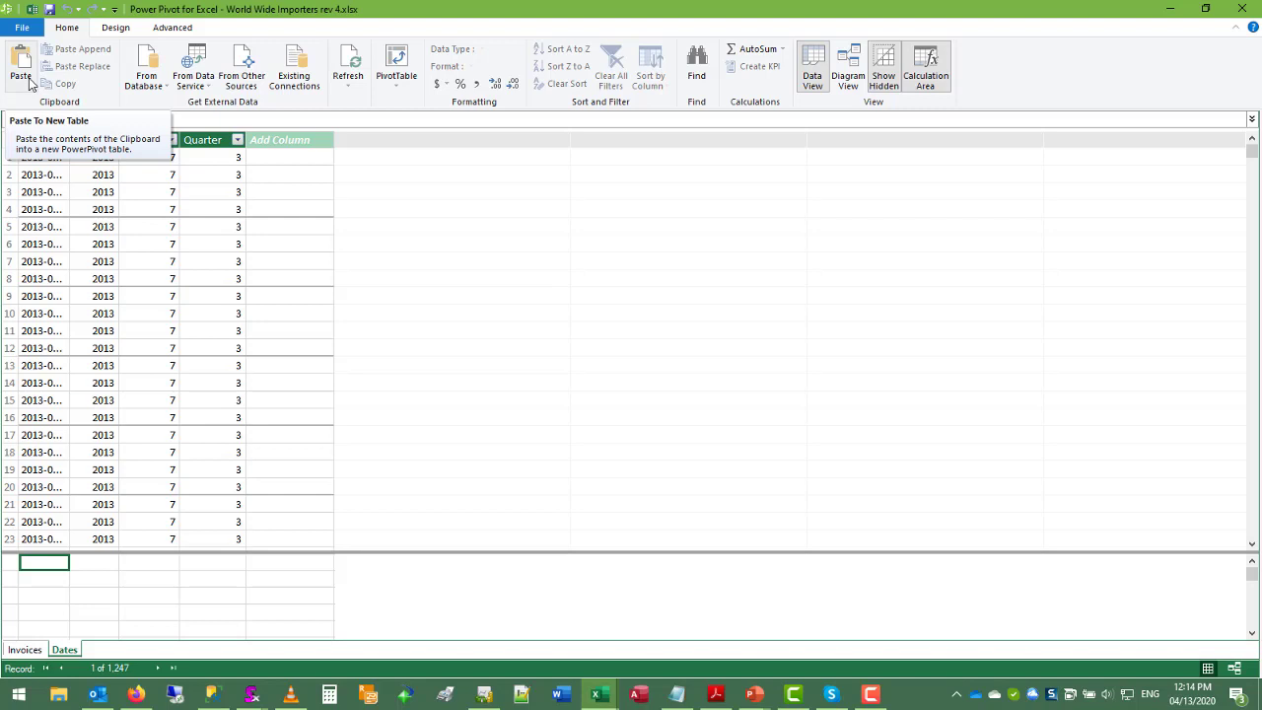
Paste the range into the model as a new twelve-row table named Periods
{"action": "left_click", "coordinate": [19, 67]}
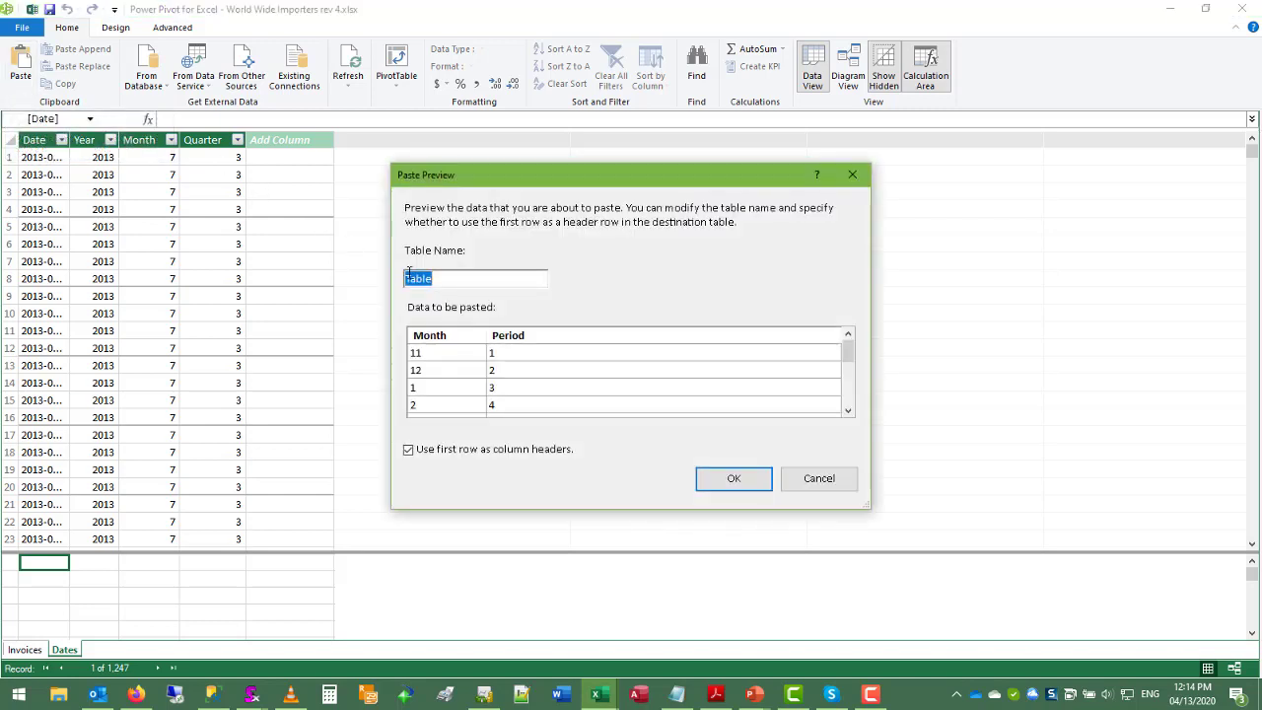
{"action": "type", "text": "Period"}
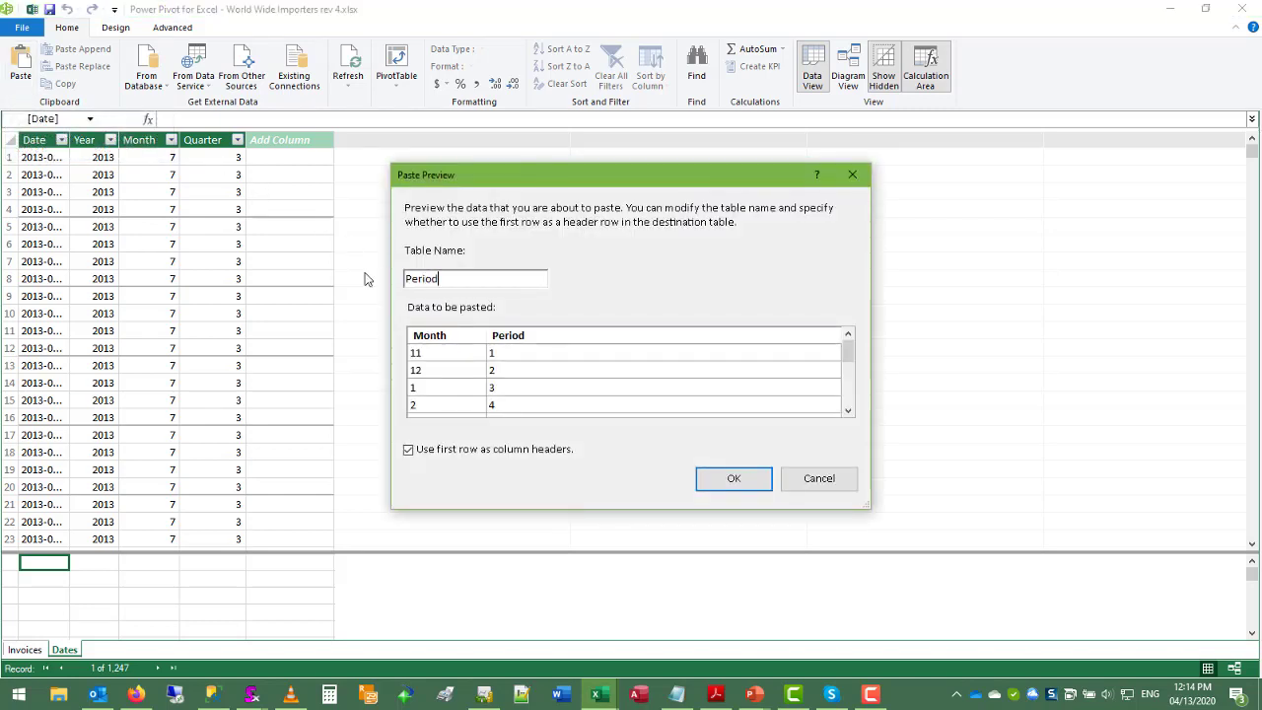
{"action": "type", "text": "s"}
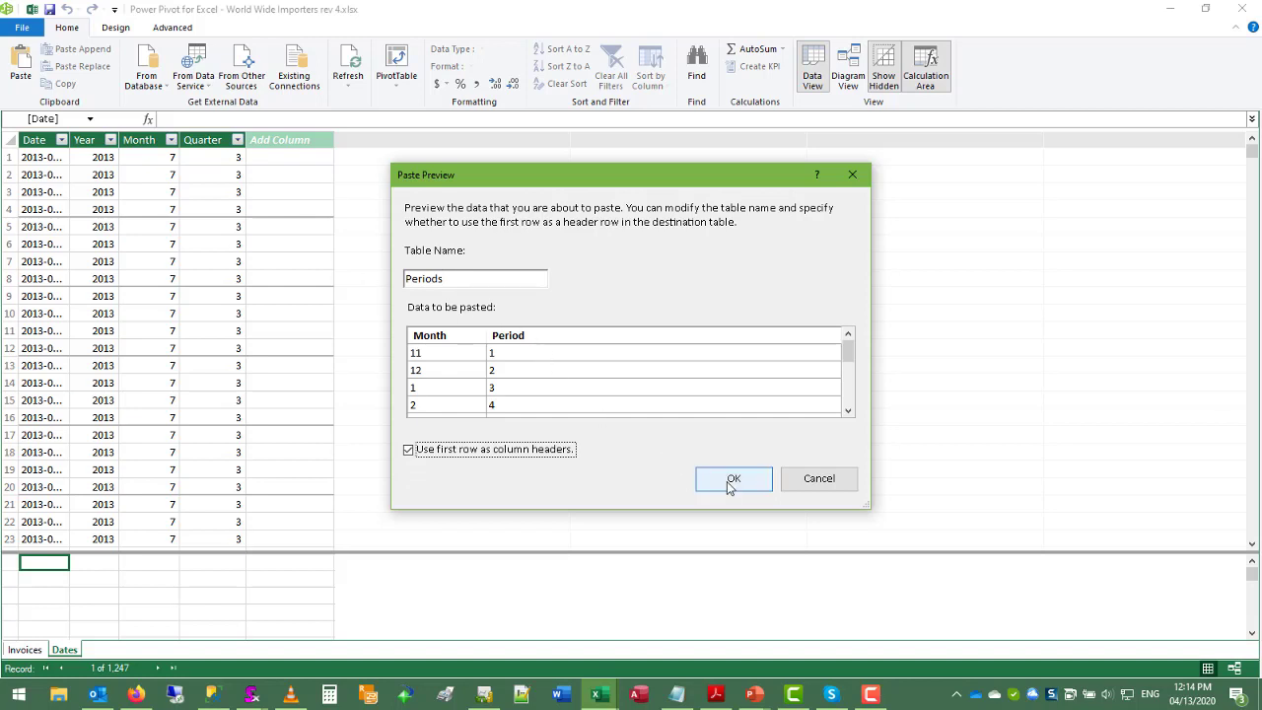
{"action": "left_click", "coordinate": [733, 479]}
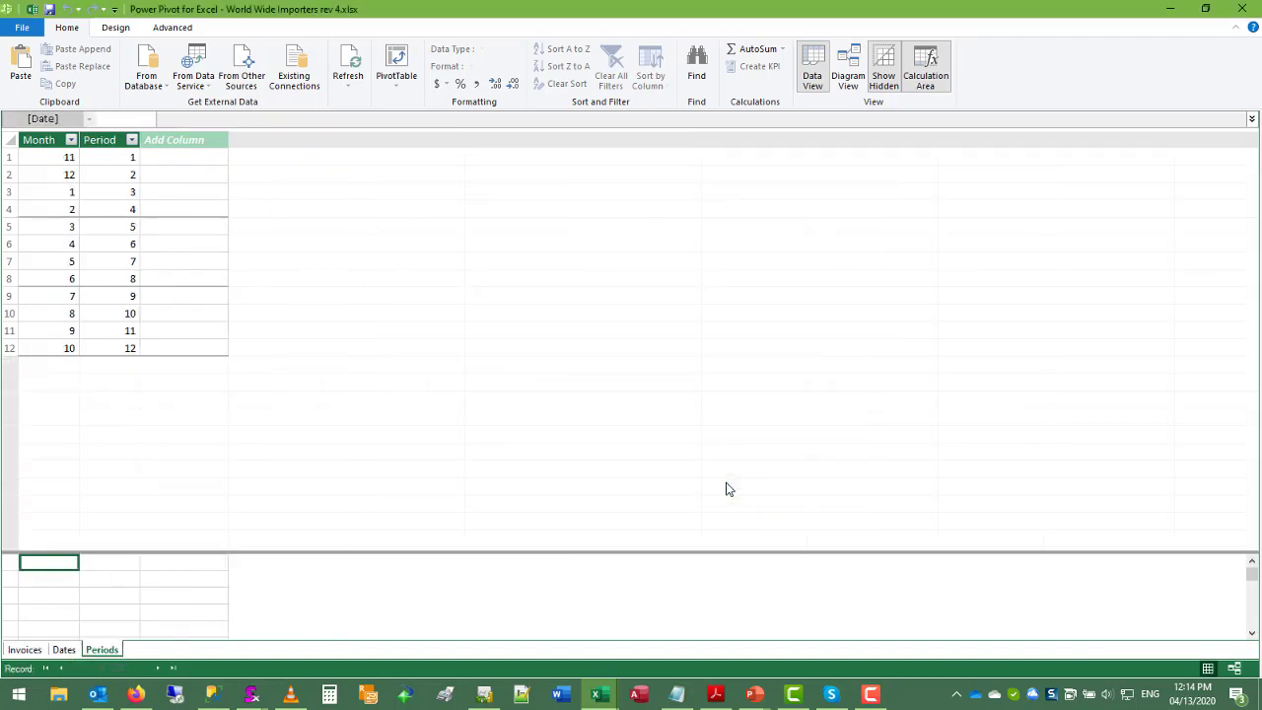
In Diagram View, relate Dates Month to Periods Month
{"action": "left_click", "coordinate": [40, 138]}
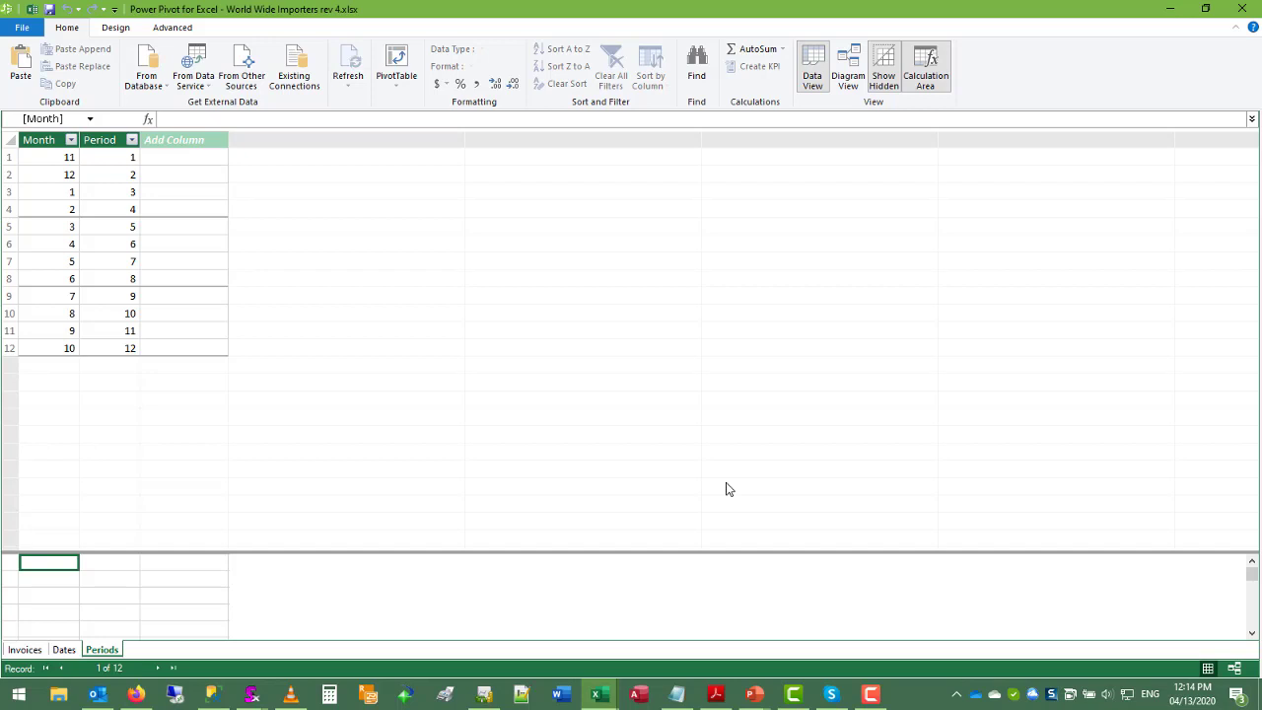
{"action": "mouse_move", "coordinate": [848, 67]}
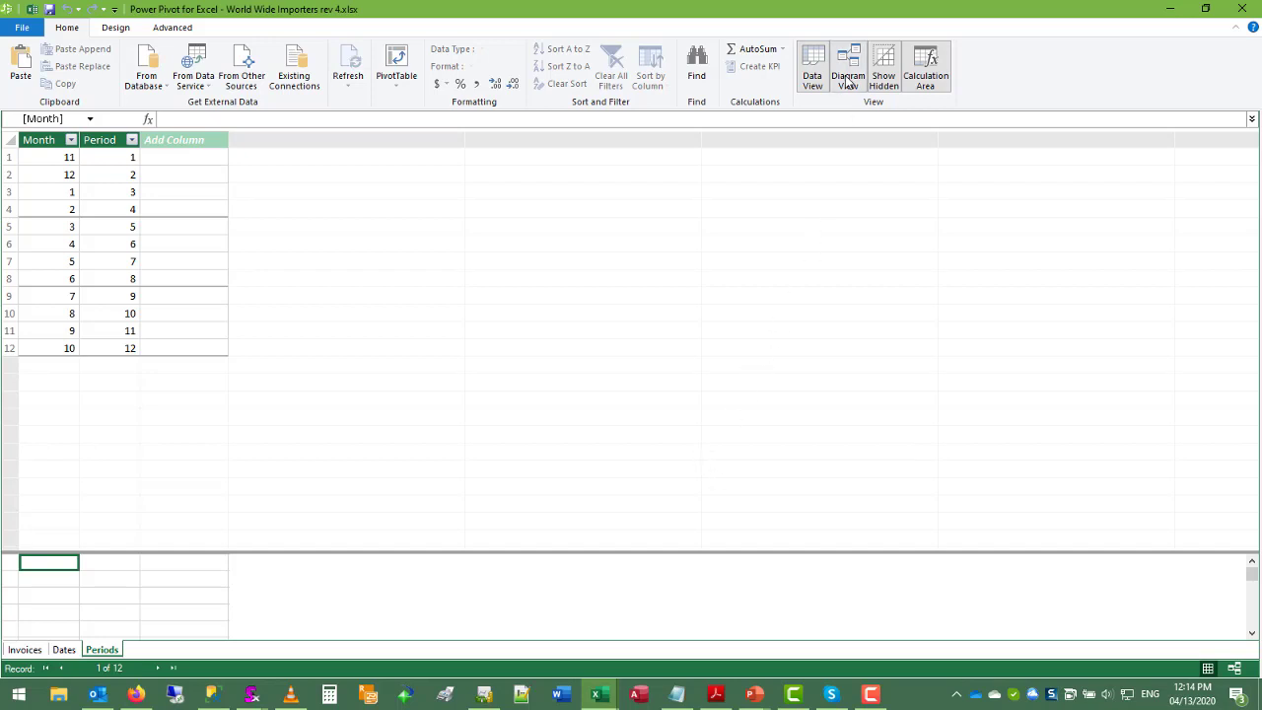
{"action": "left_click", "coordinate": [848, 67]}
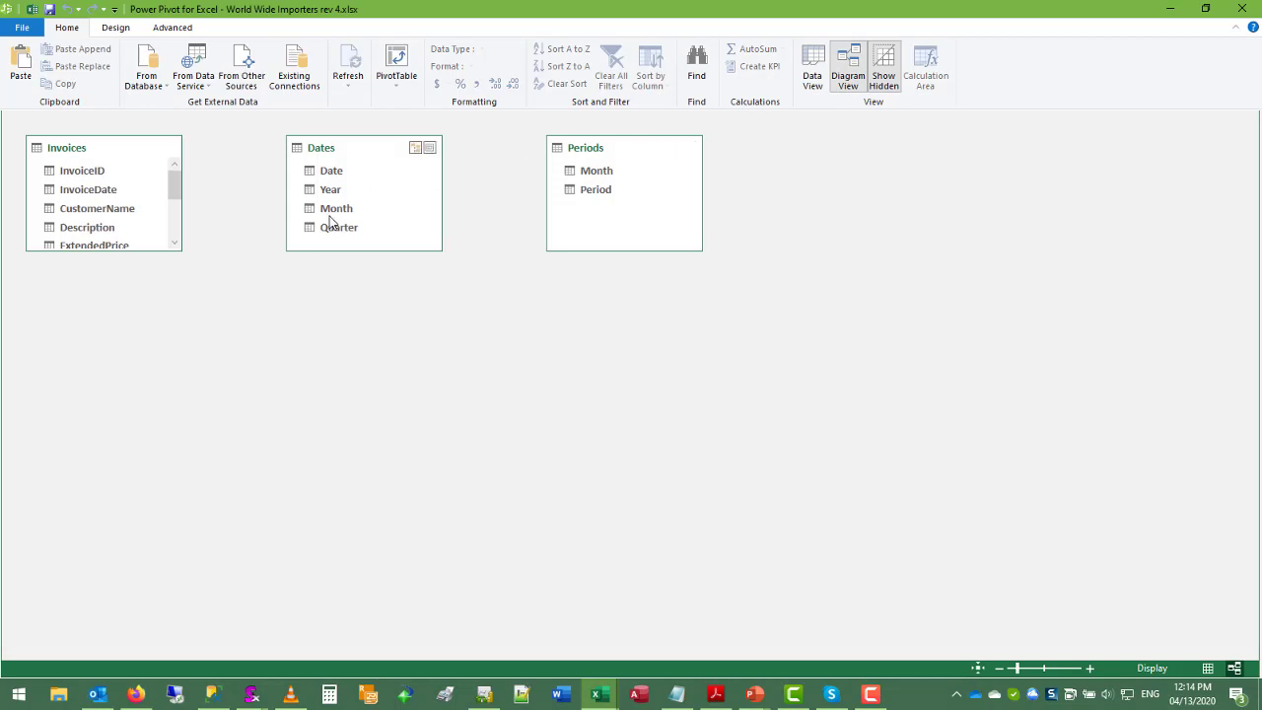
{"action": "left_click_drag", "start_coordinate": [336, 209], "coordinate": [595, 170]}
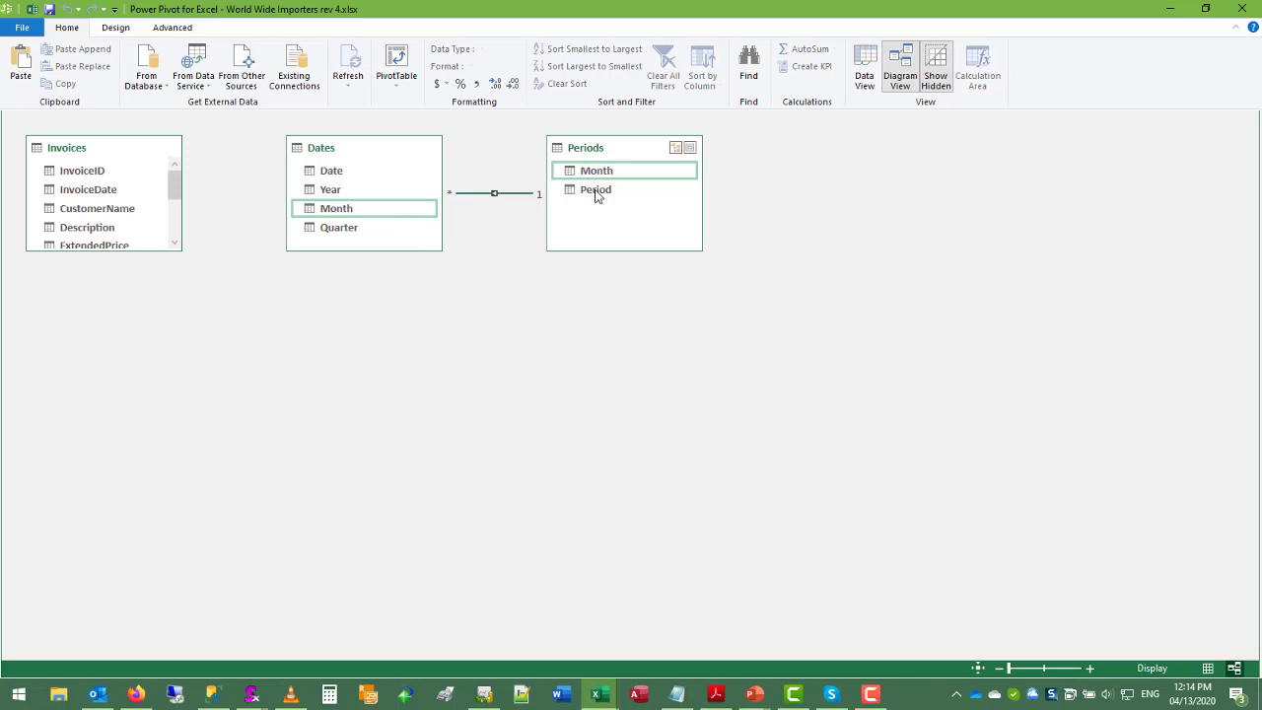
{"action": "left_click", "coordinate": [336, 209]}
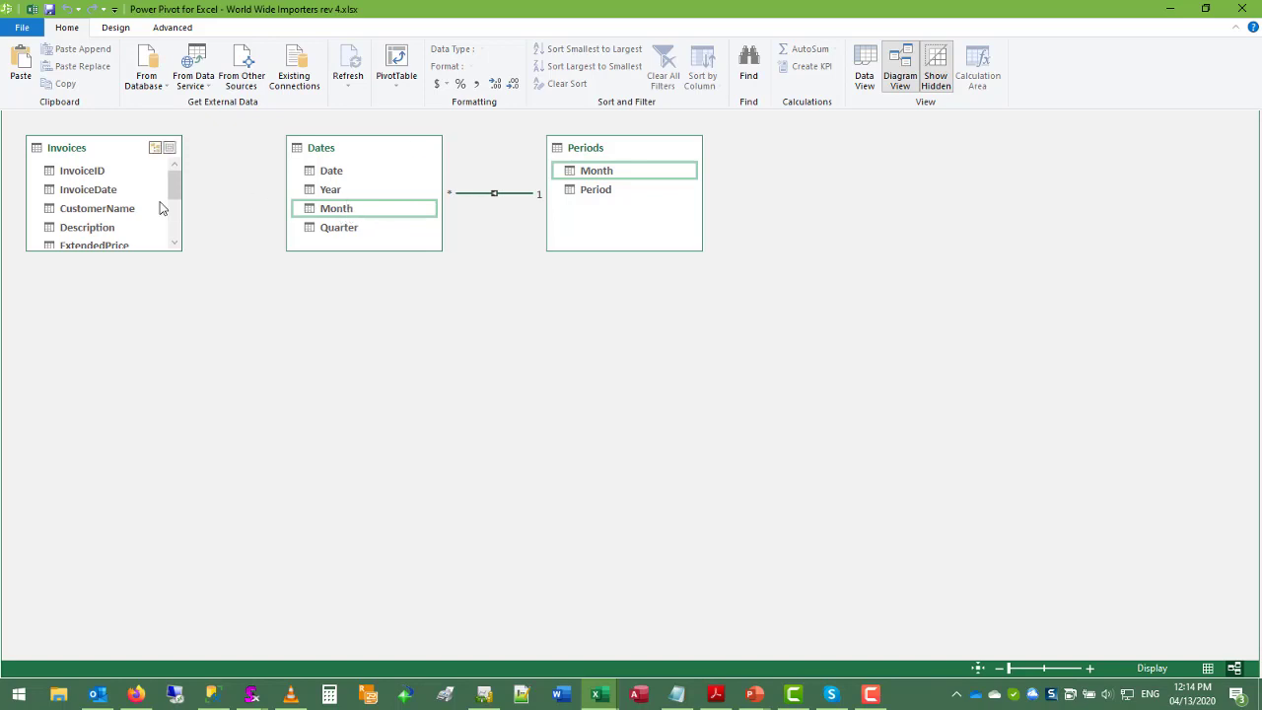
Relate Invoices InvoiceDate to Dates Date
{"action": "left_click_drag", "start_coordinate": [89, 190], "coordinate": [331, 170]}
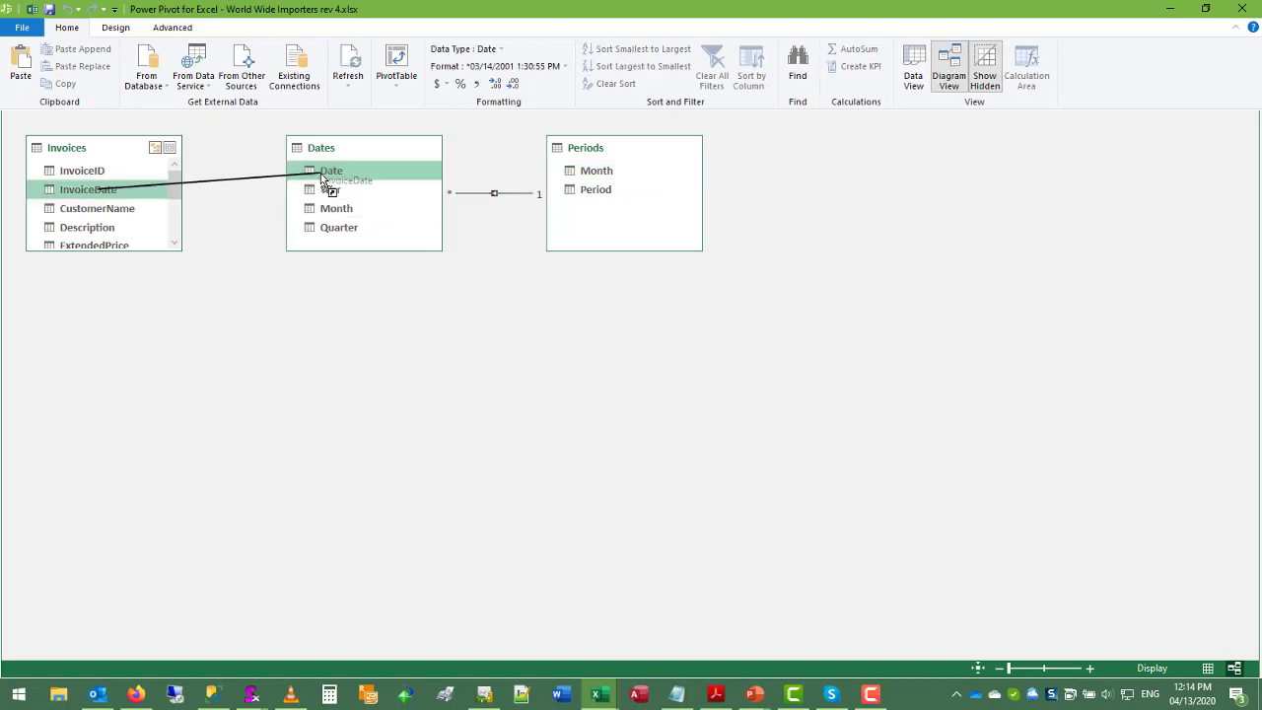
{"action": "left_click", "coordinate": [331, 169]}
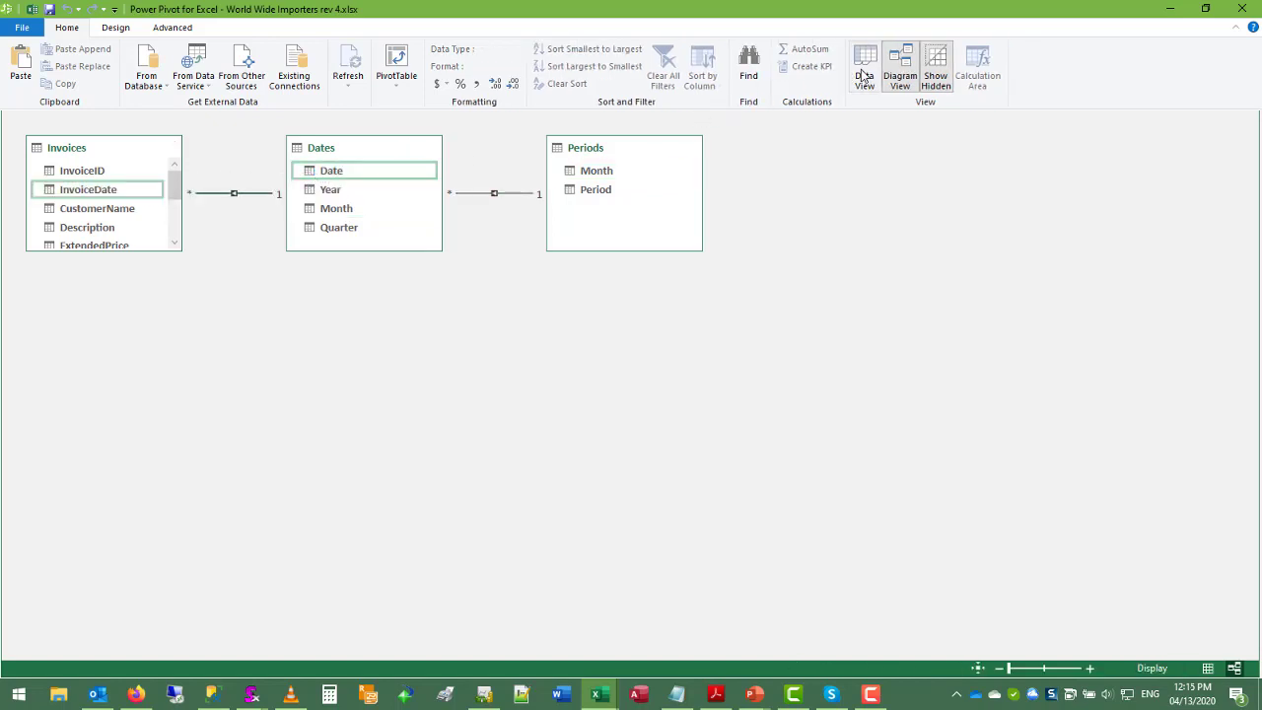
Add a Dates column =RELATED(Periods[Period]) and rename it FiscalPeriod
{"action": "left_click", "coordinate": [813, 63]}
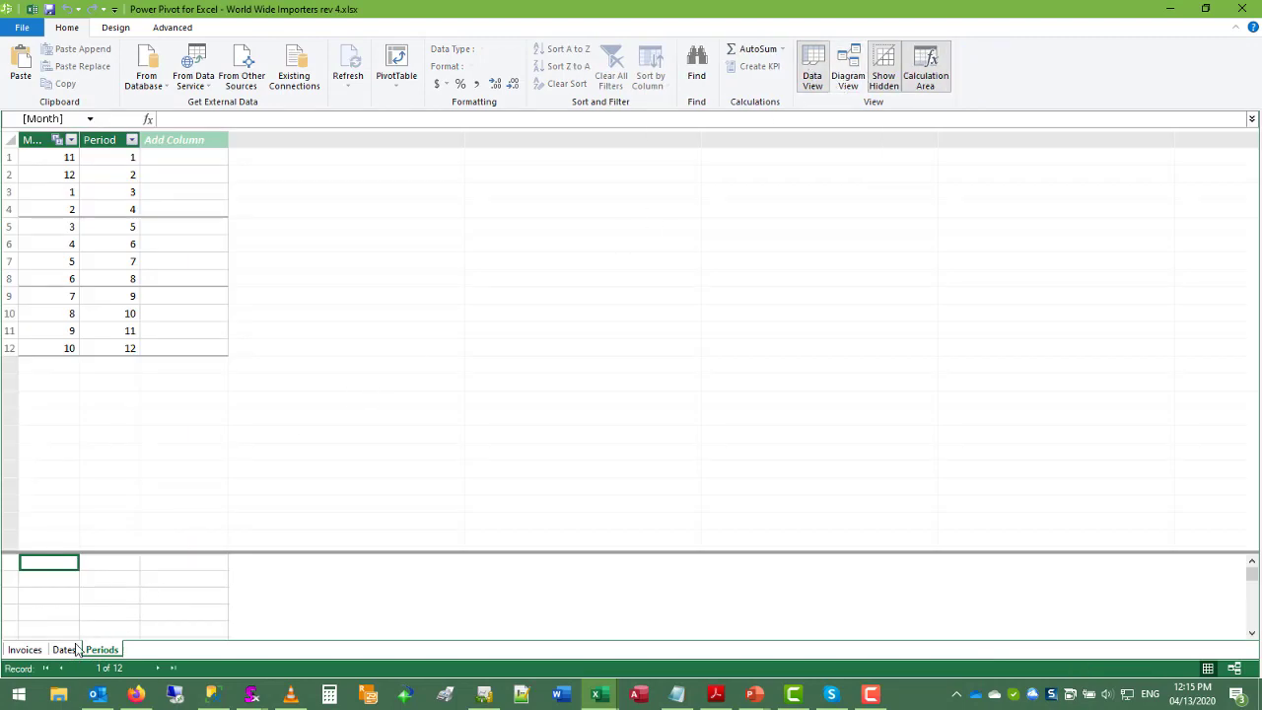
{"action": "left_click", "coordinate": [63, 649]}
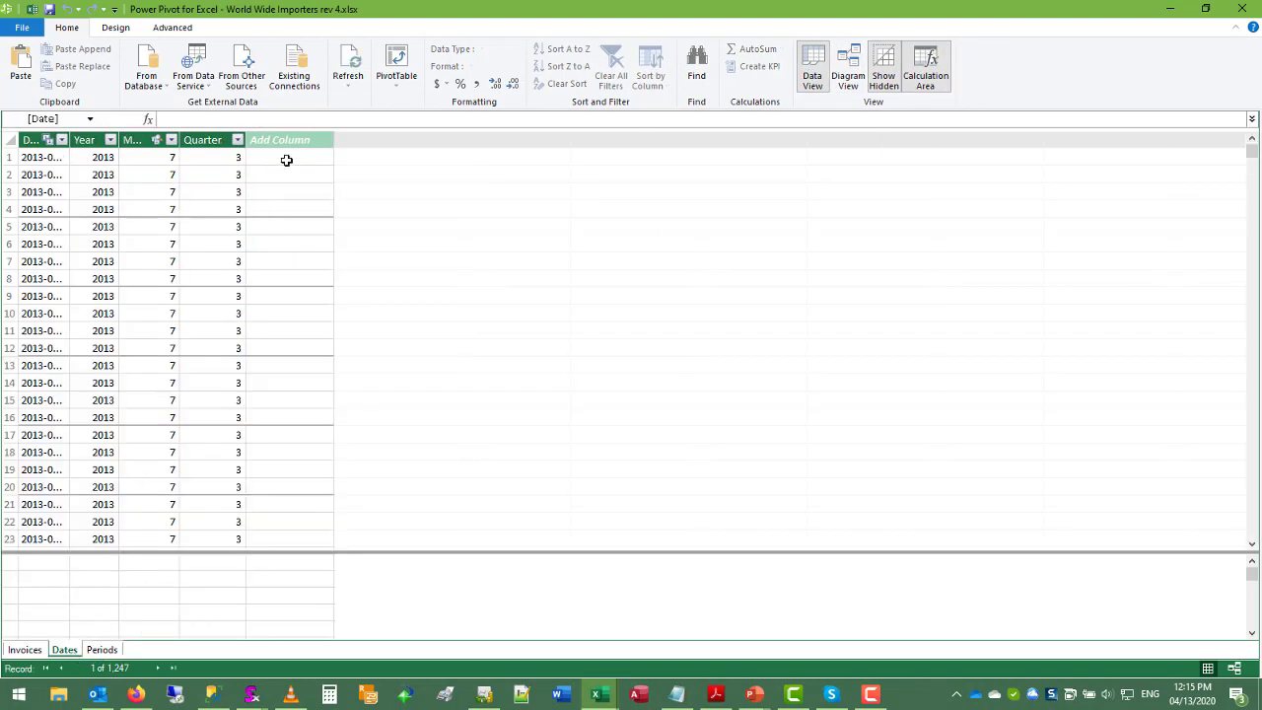
{"action": "left_click", "coordinate": [286, 158]}
{"action": "type", "text": "=RELATED"}
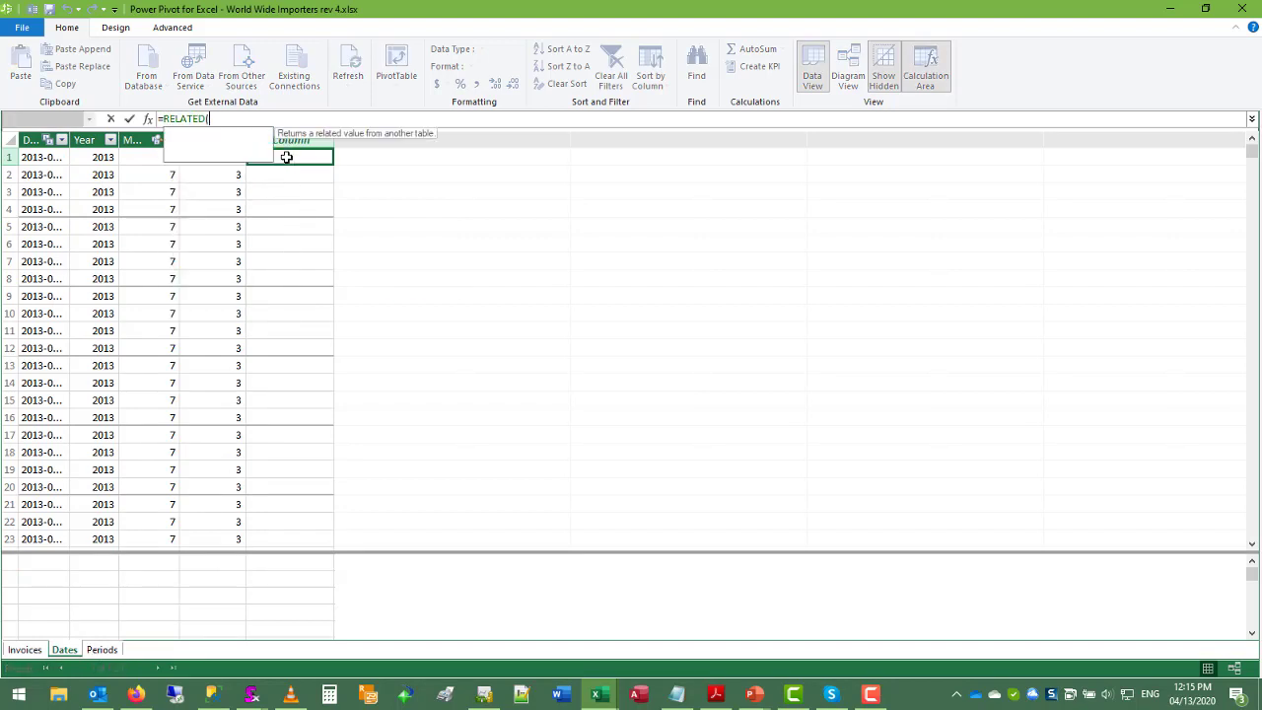
{"action": "type", "text": "("}
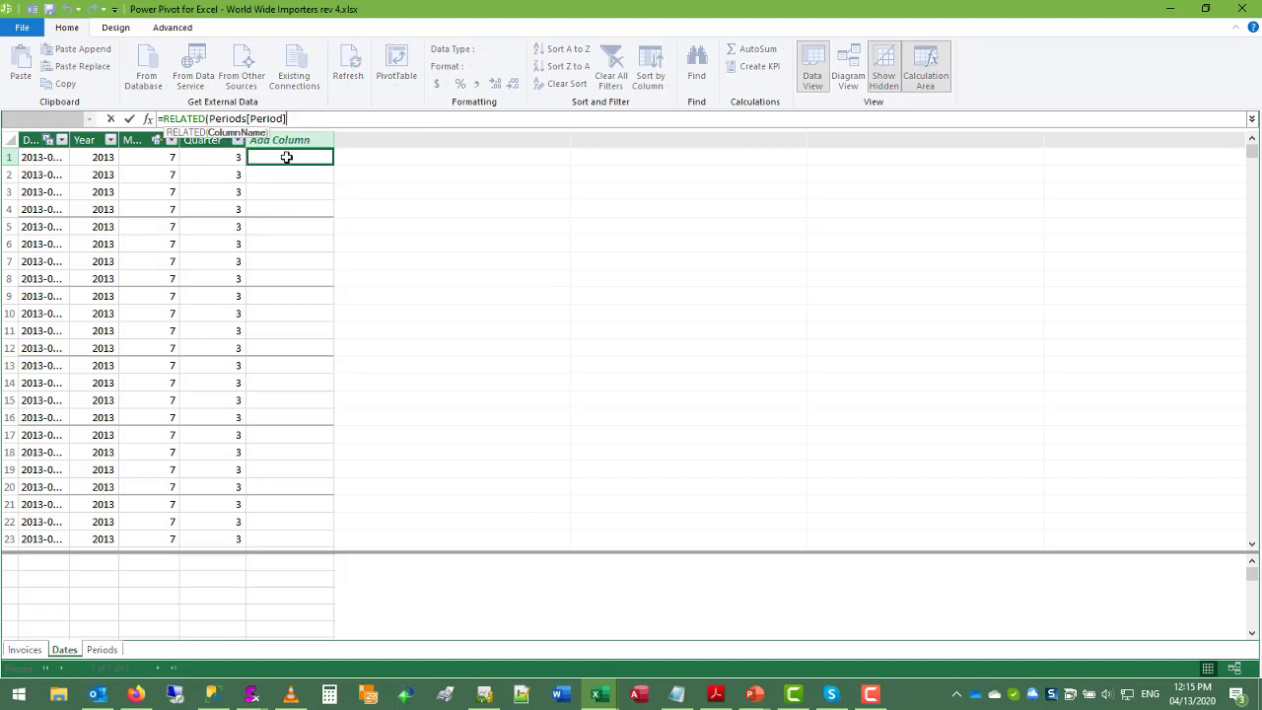
{"action": "key", "text": "Return"}
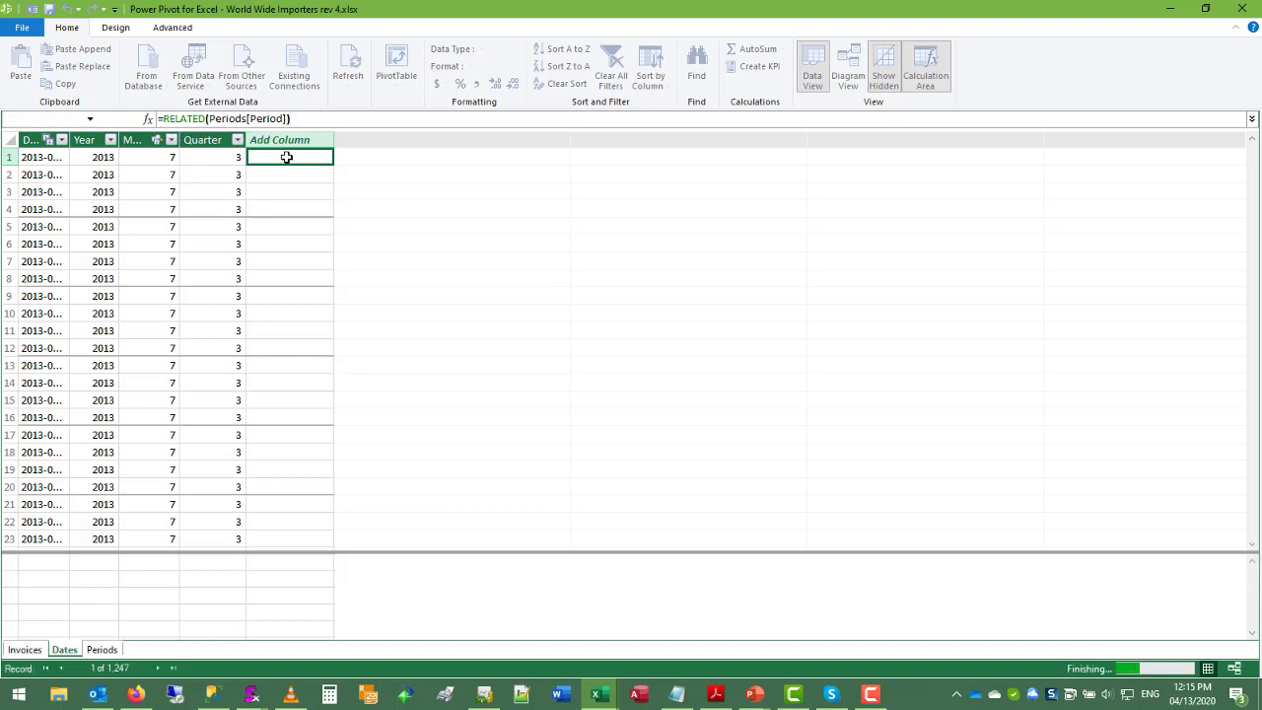
{"action": "key", "text": "Return"}
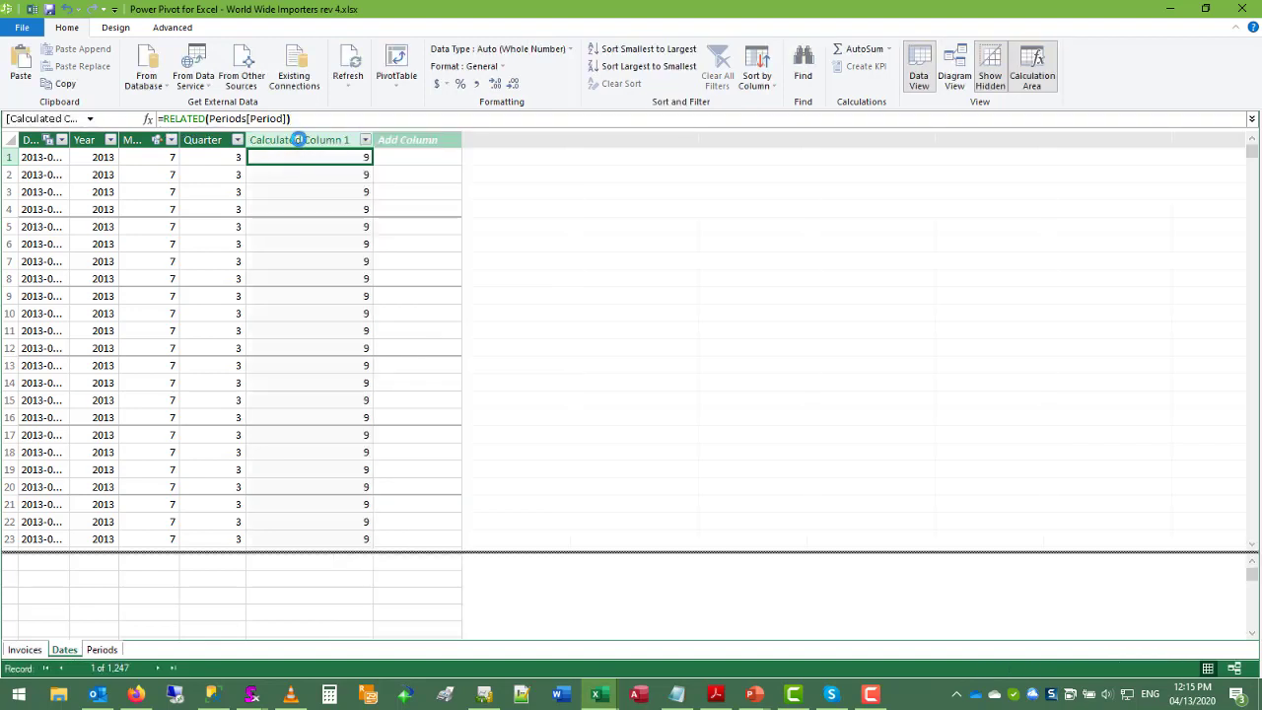
{"action": "right_click", "coordinate": [312, 138]}
{"action": "type", "text": "FiscalPeriod"}
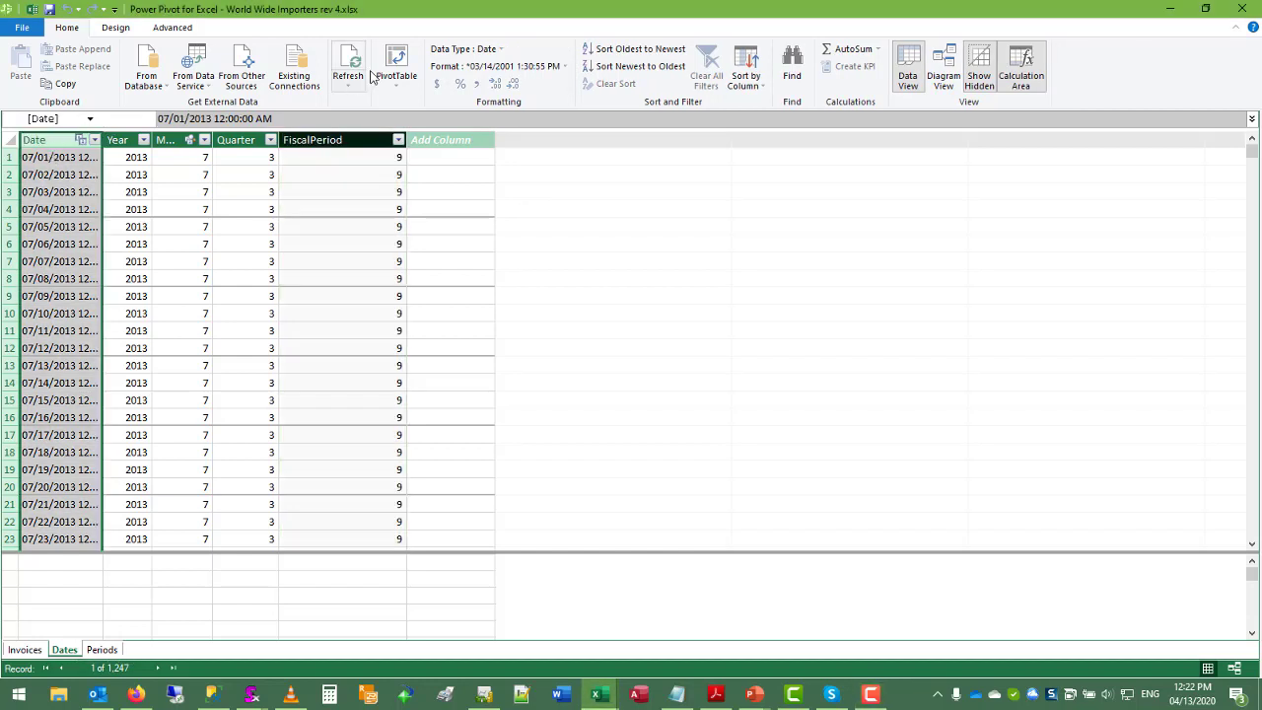
Confirm the Date column's Data Type remains Date
{"action": "left_click", "coordinate": [464, 47]}
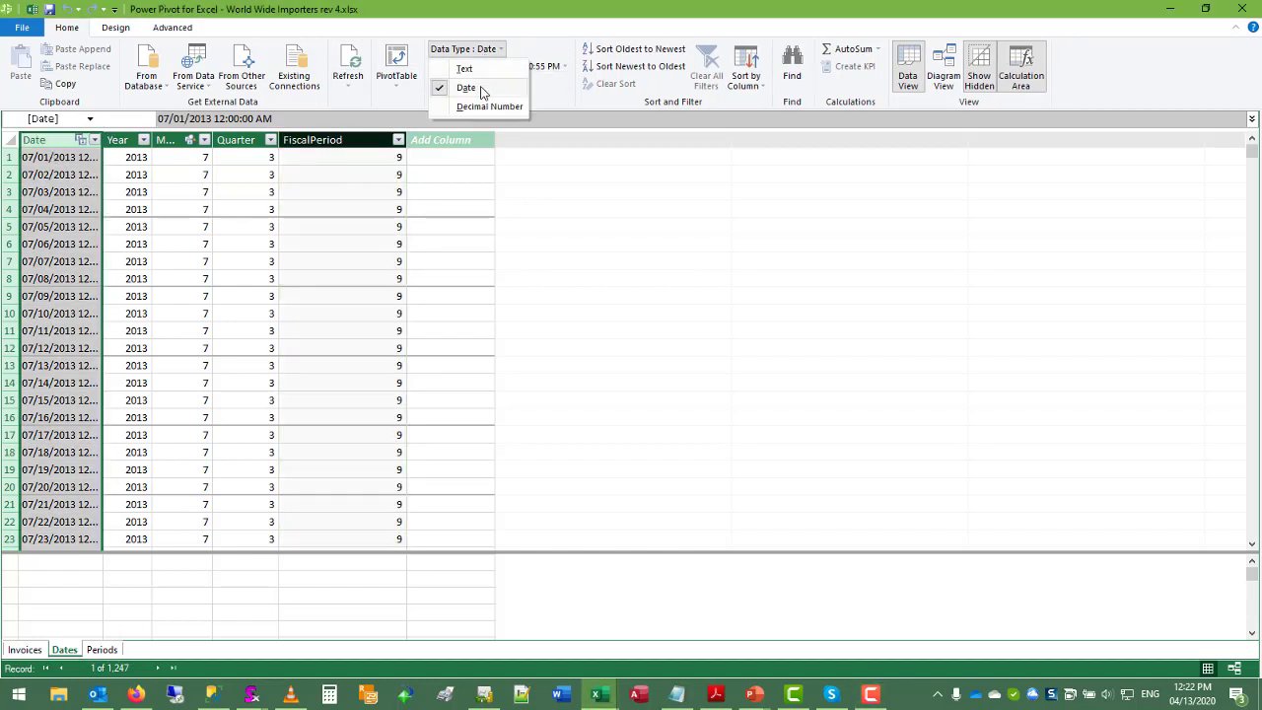
{"action": "left_click", "coordinate": [466, 86]}
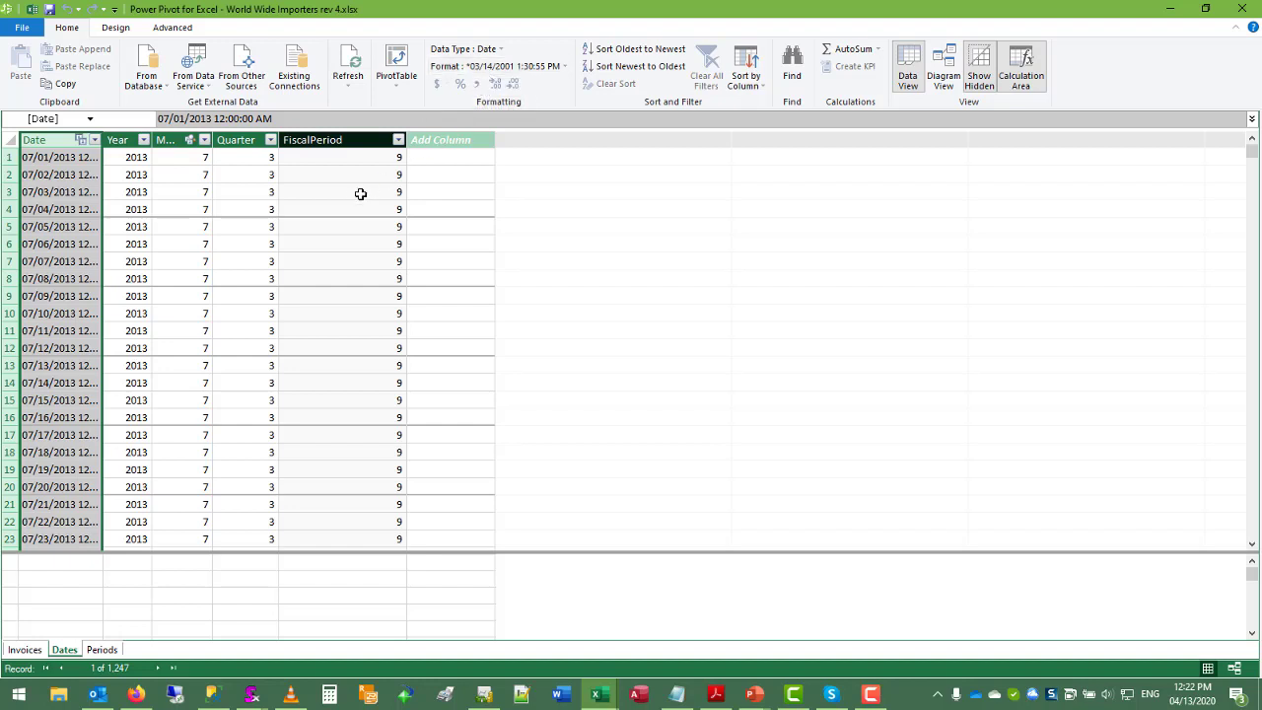
{"action": "left_click", "coordinate": [256, 191]}
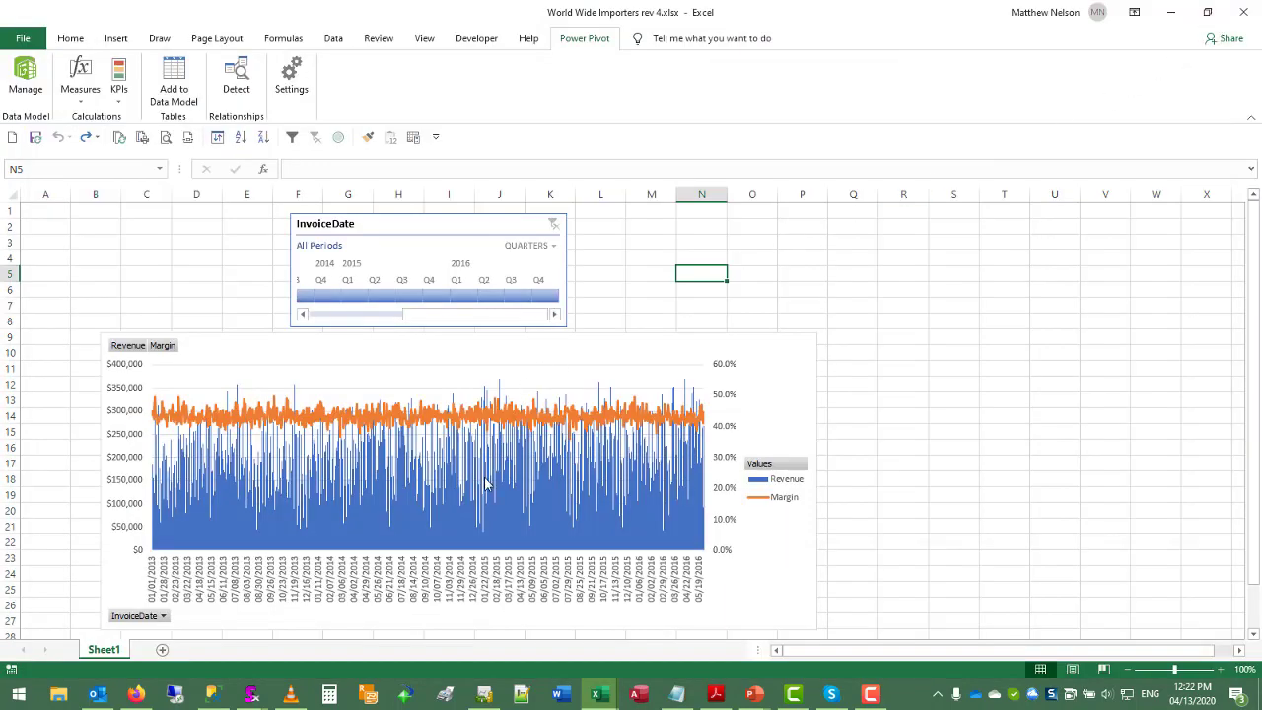
{"action": "mouse_move", "coordinate": [473, 357]}
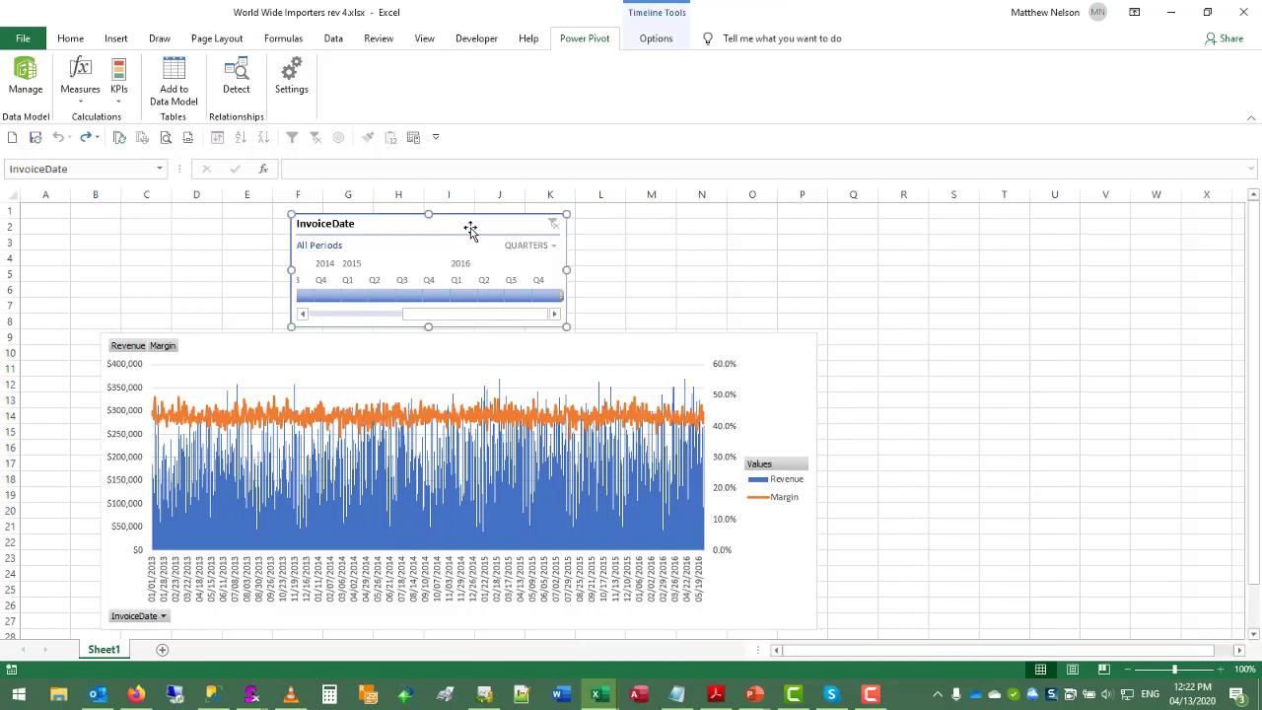
Delete the InvoiceDate timeline and set the chart's categories to Dates Year then Month
{"action": "left_click", "coordinate": [702, 272]}
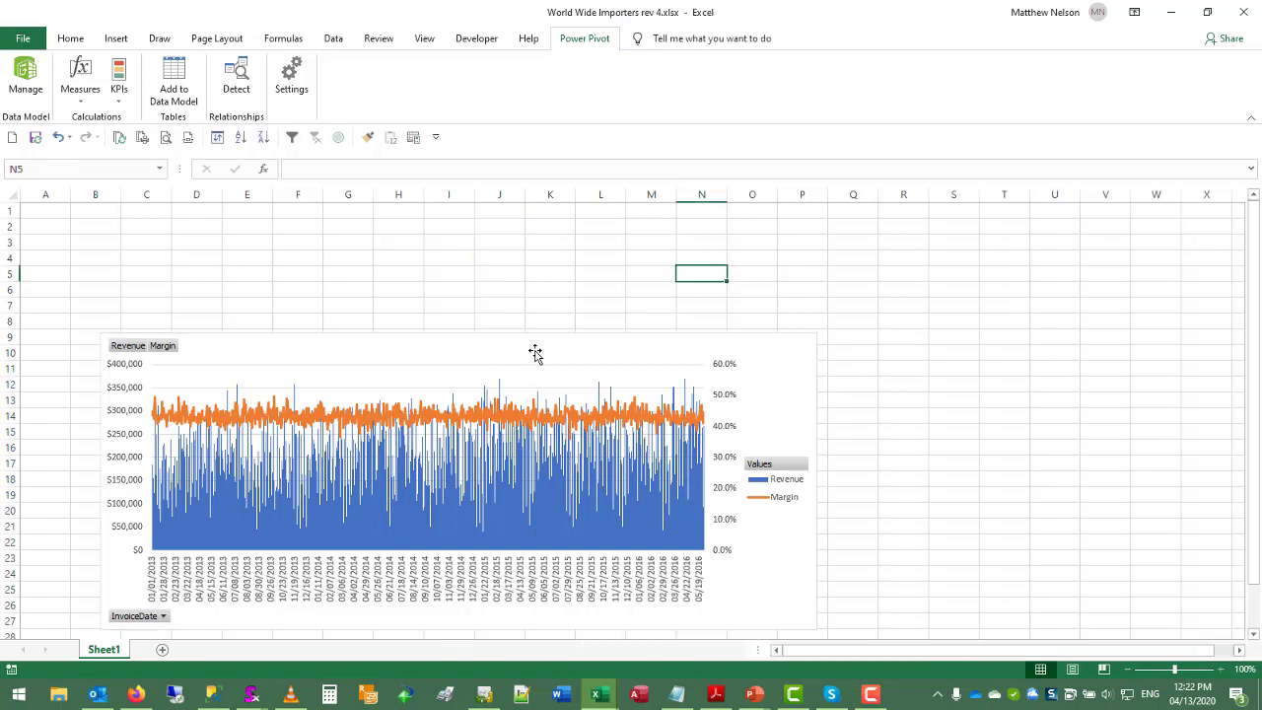
{"action": "left_click", "coordinate": [434, 464]}
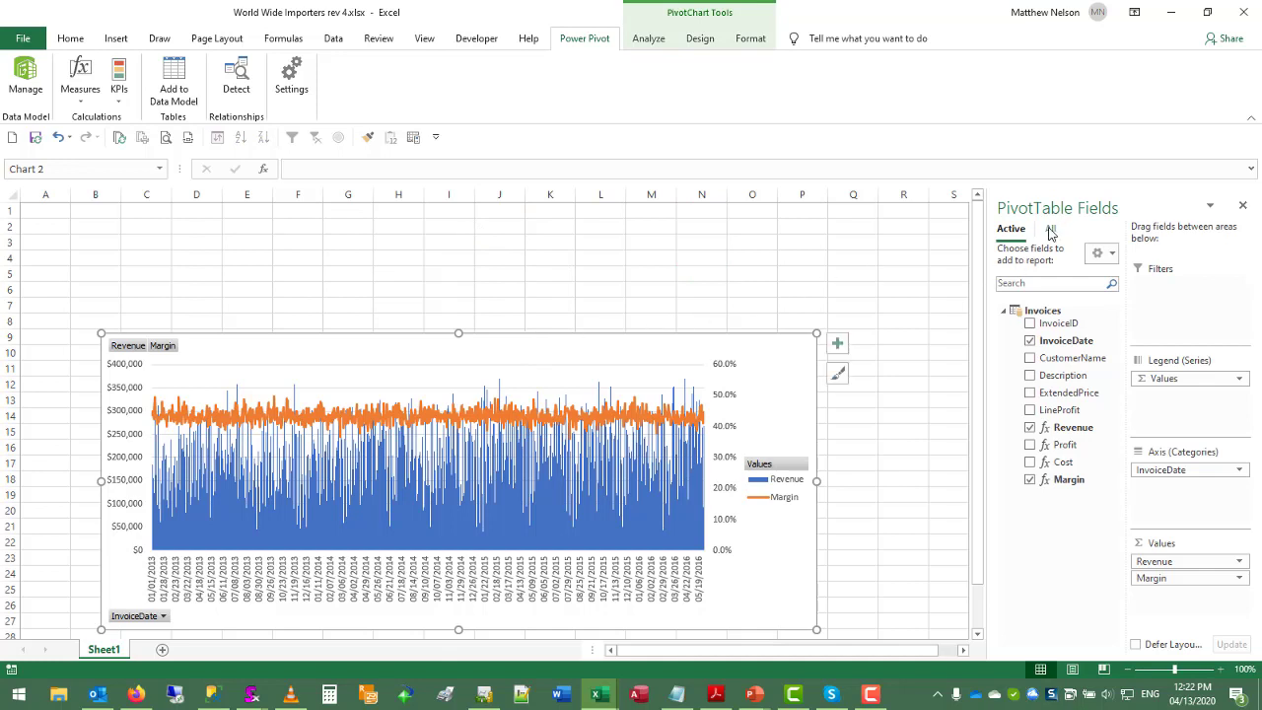
{"action": "left_click", "coordinate": [1050, 229]}
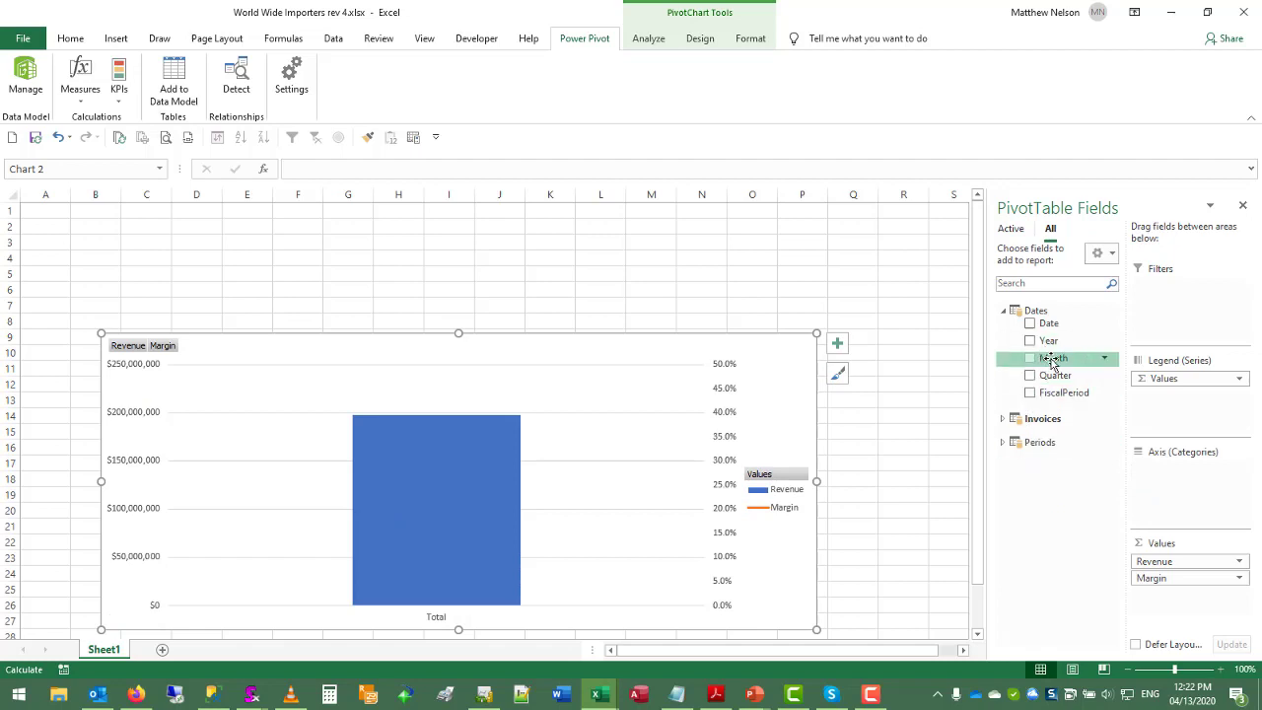
{"action": "left_click", "coordinate": [1030, 339]}
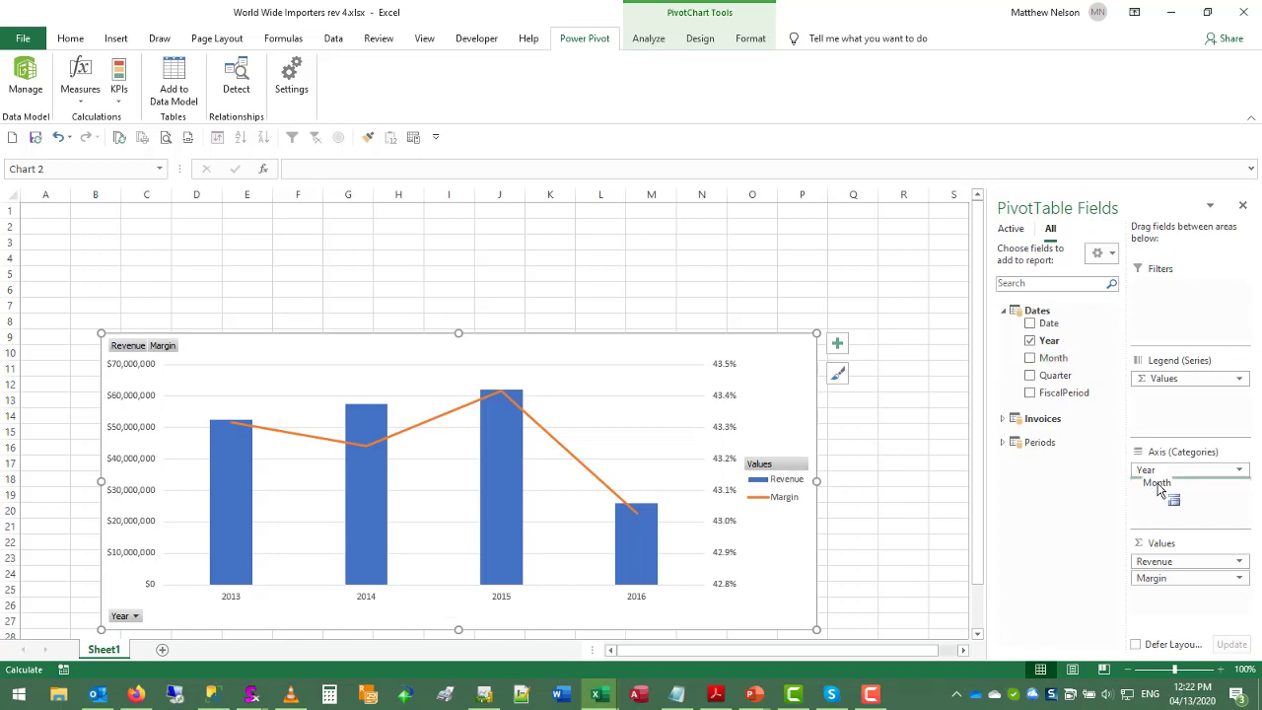
{"action": "left_click", "coordinate": [1030, 357]}
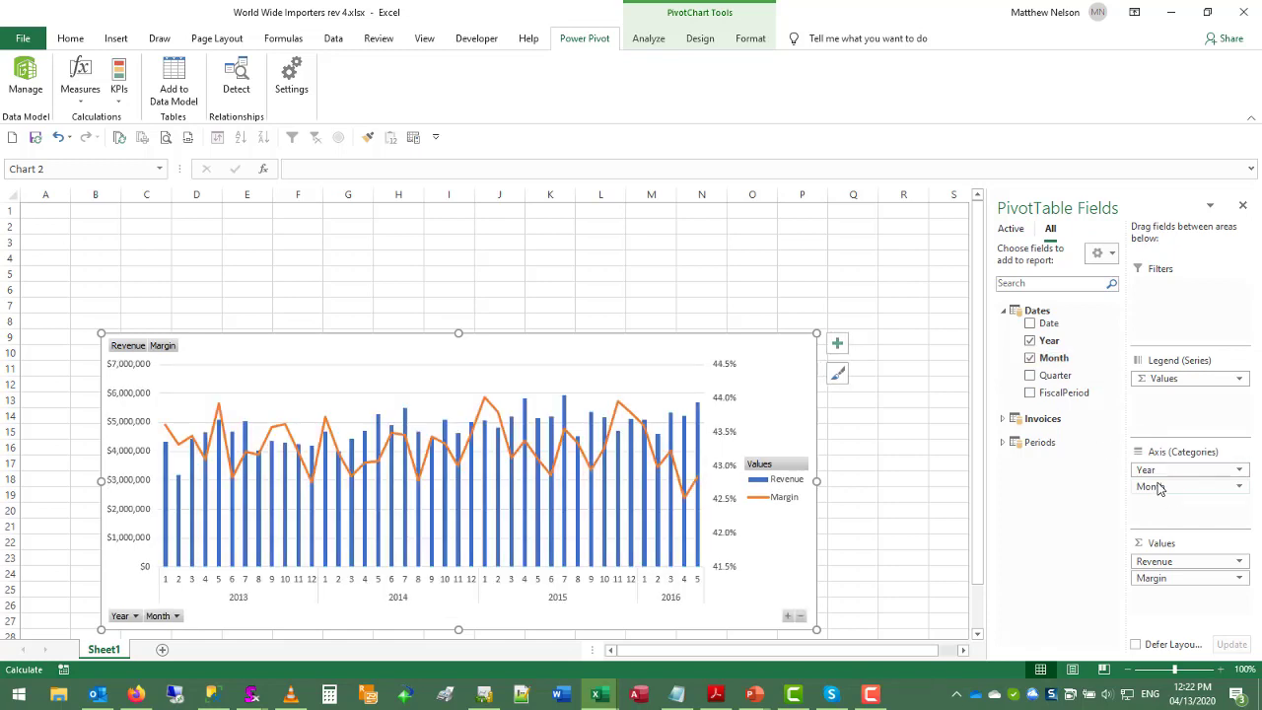